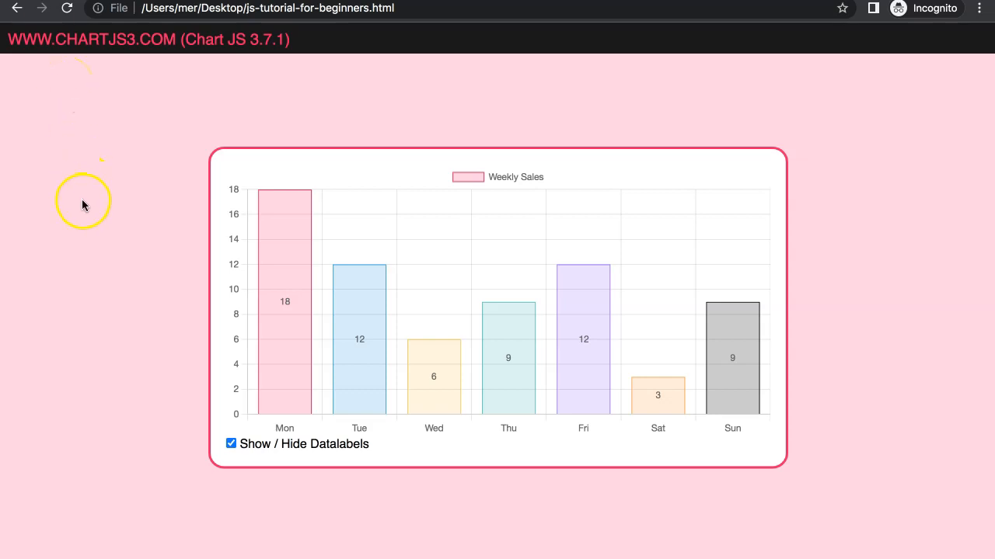
pyautogui.moveTo(283, 318)
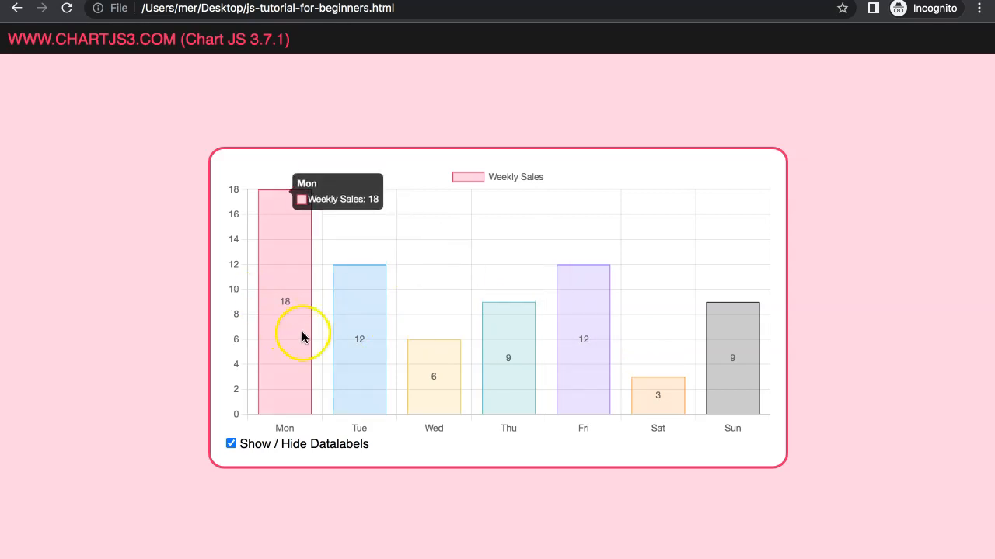
# Step: Toggle the finished Show / Hide Datalabels checkbox to hide and show the bar labels twice
pyautogui.click(231, 445)
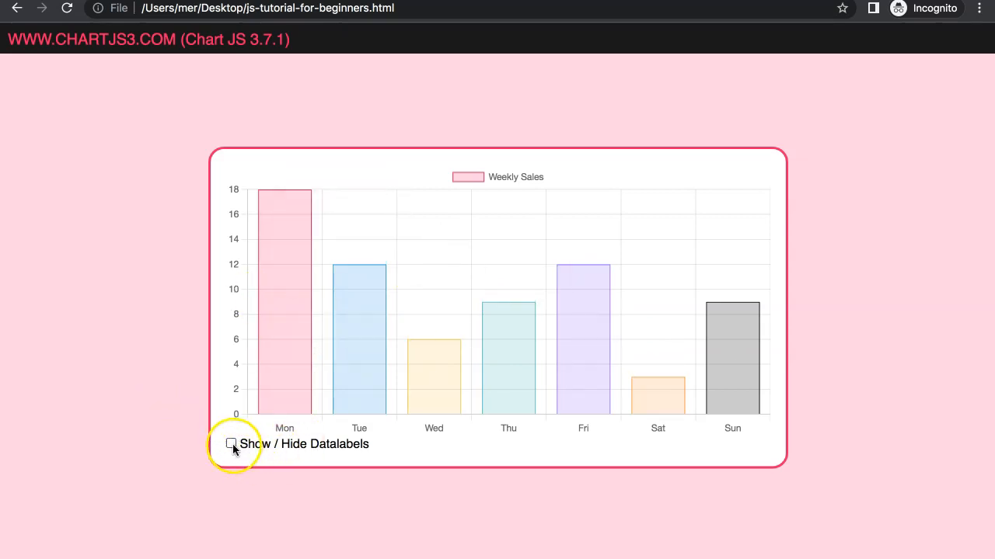
pyautogui.click(230, 445)
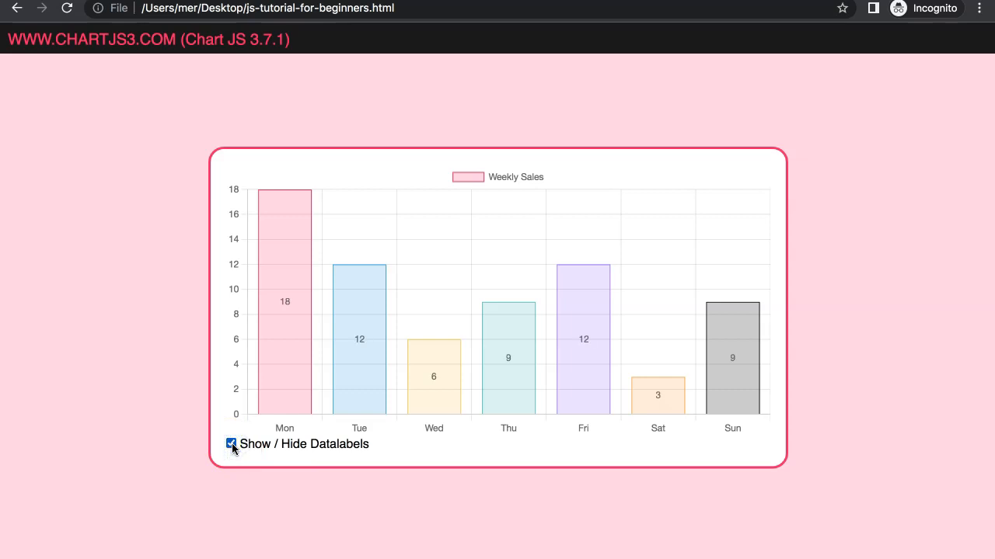
pyautogui.click(230, 444)
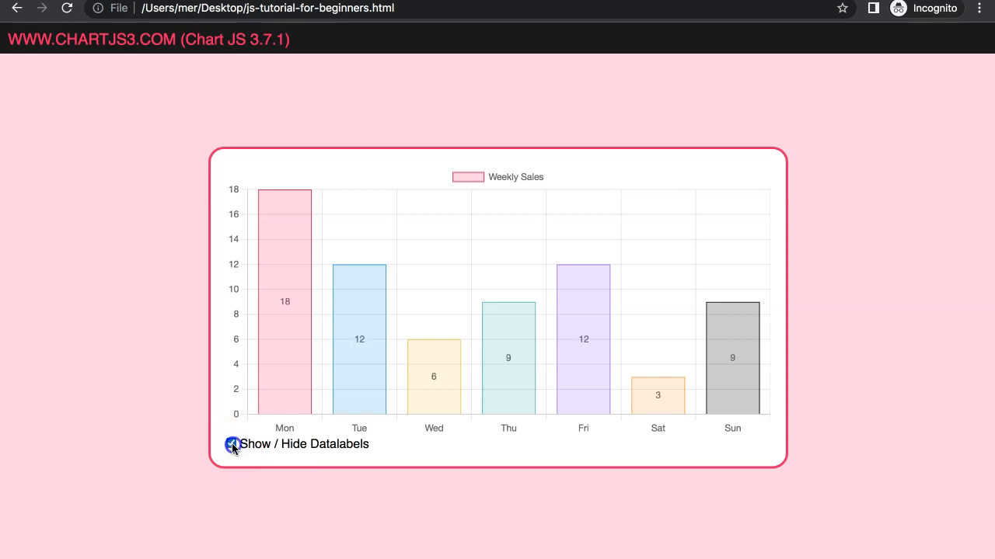
pyautogui.click(233, 444)
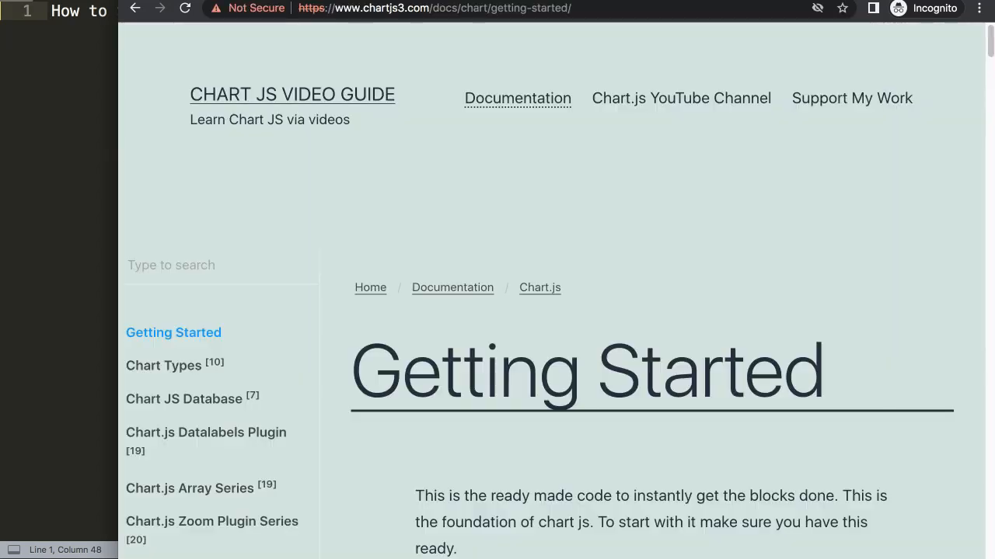
pyautogui.moveTo(328, 48)
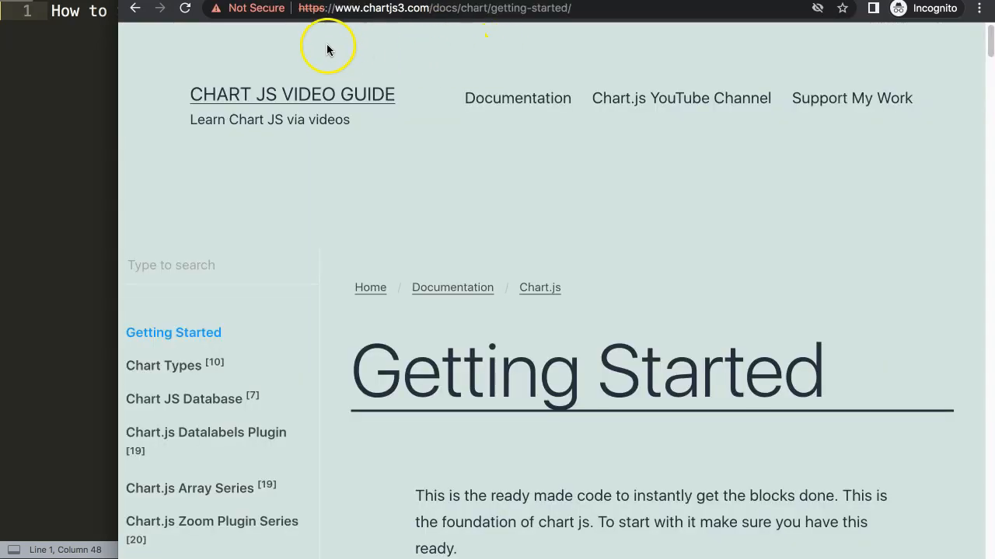
pyautogui.moveTo(490, 45)
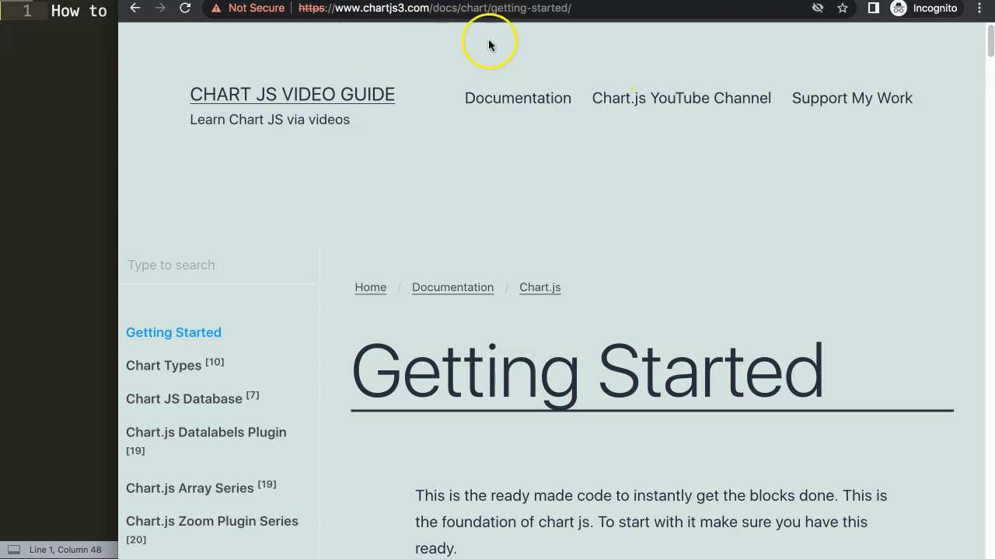
pyautogui.moveTo(385, 61)
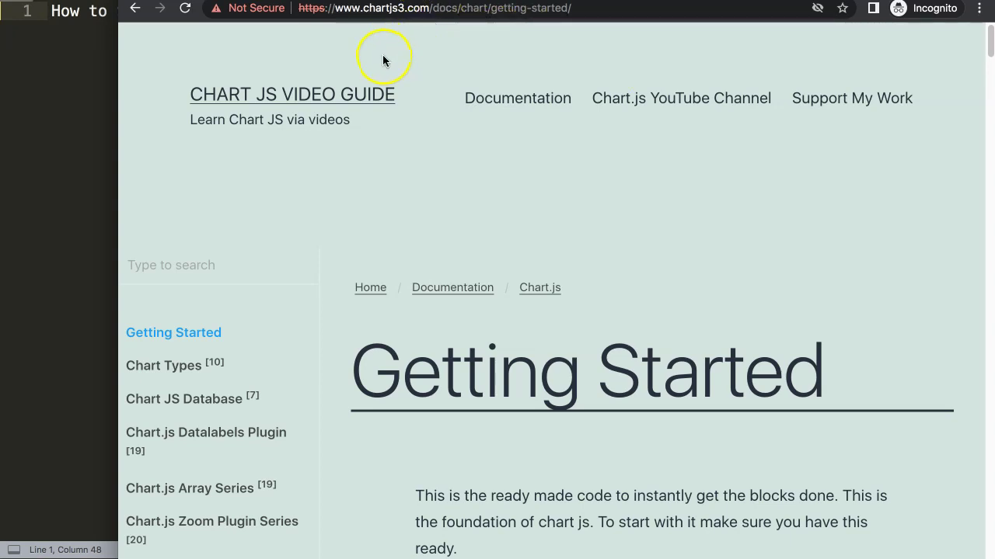
# Step: Scroll through the chartjs3.com Getting Started starter code block
pyautogui.scroll(-3)
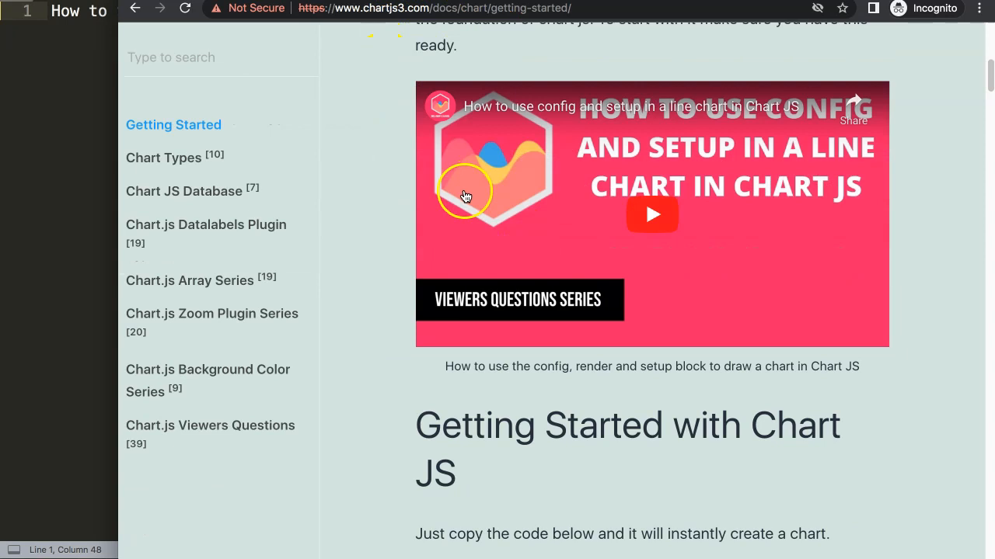
pyautogui.scroll(-3)
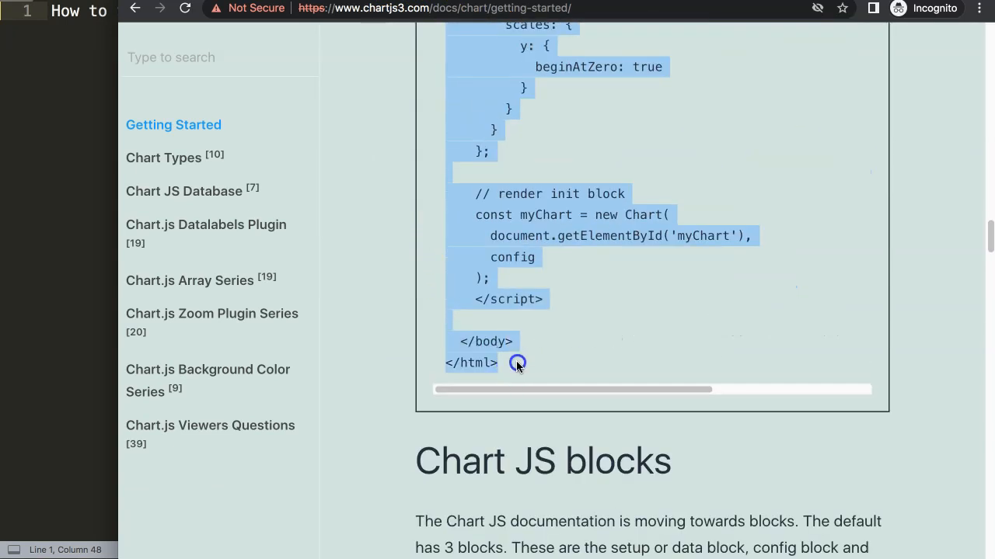
pyautogui.scroll(3)
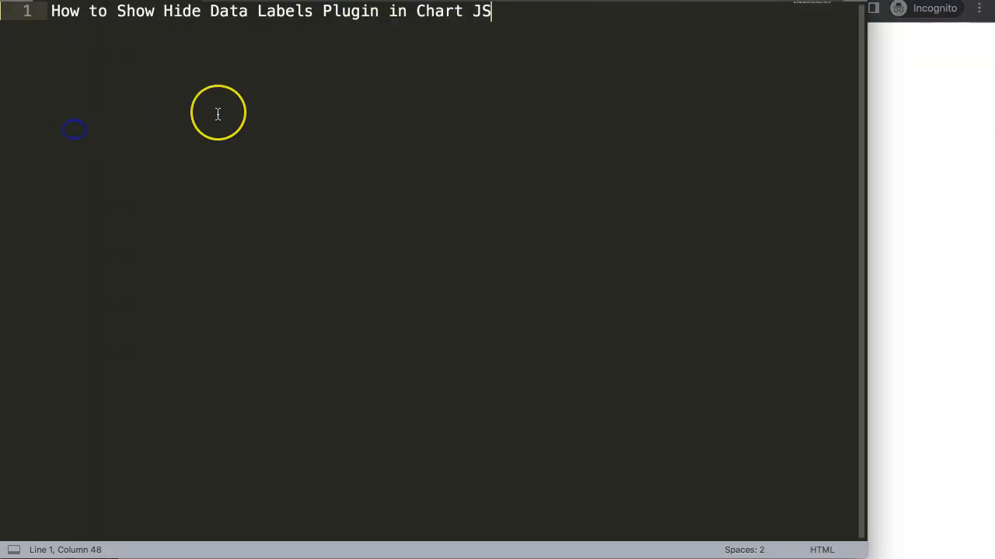
# Step: Scroll down through the pasted Chart.js starter HTML in the file
pyautogui.scroll(-3)
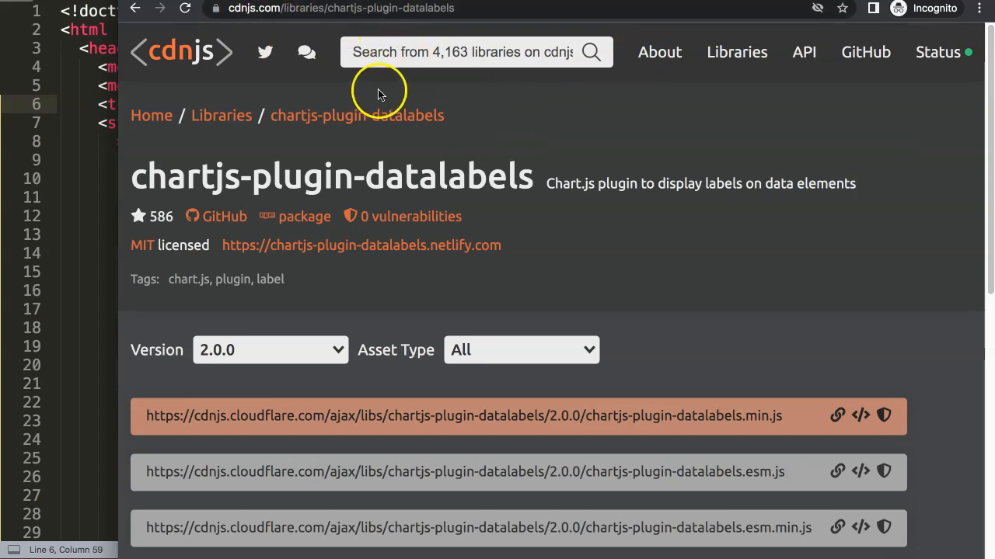
pyautogui.moveTo(374, 131)
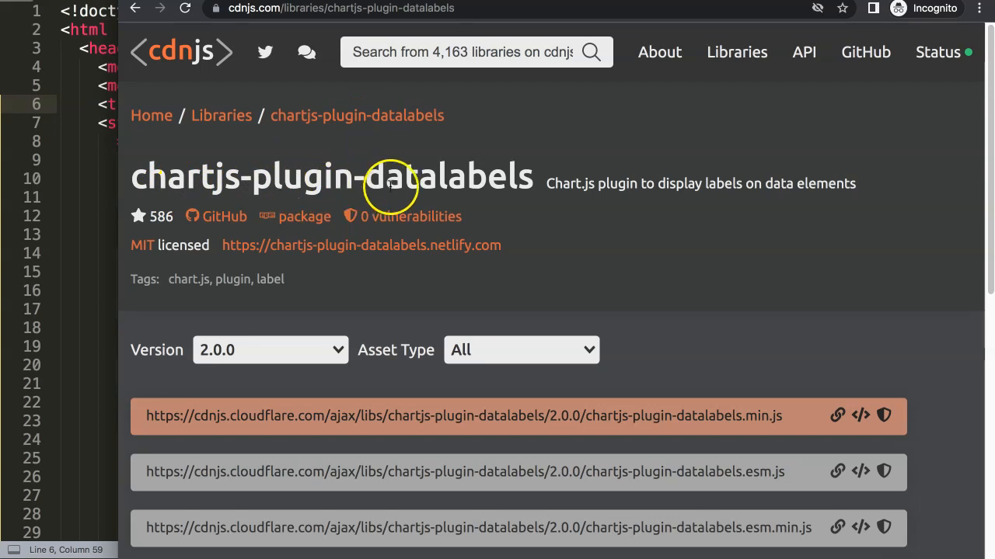
# Step: Scroll the cdnjs page to the chartjs-plugin-datalabels 2.0.0 file links
pyautogui.scroll(-3)
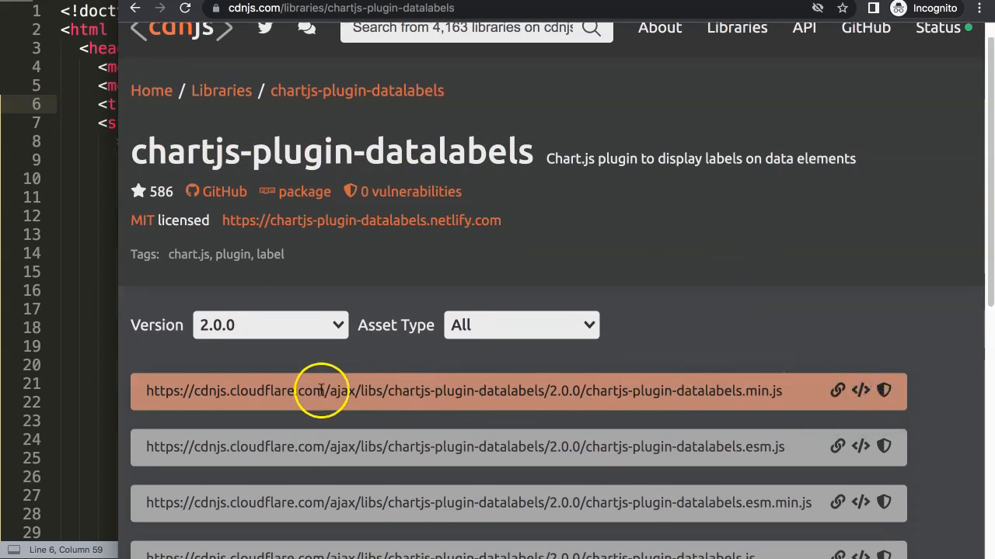
pyautogui.moveTo(785, 398)
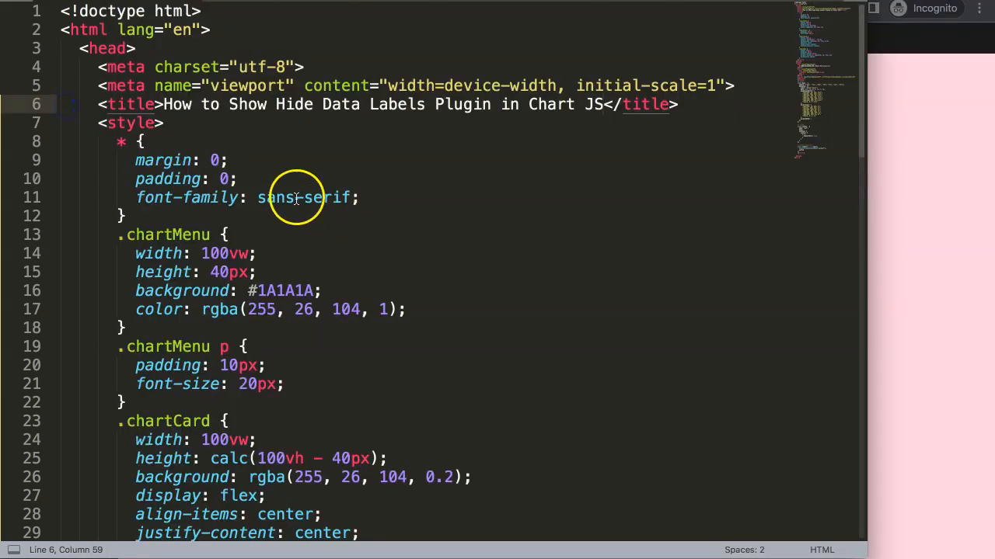
# Step: Add plugins: [ChartDataLabels] to the chart config after the options entry
pyautogui.scroll(-3)
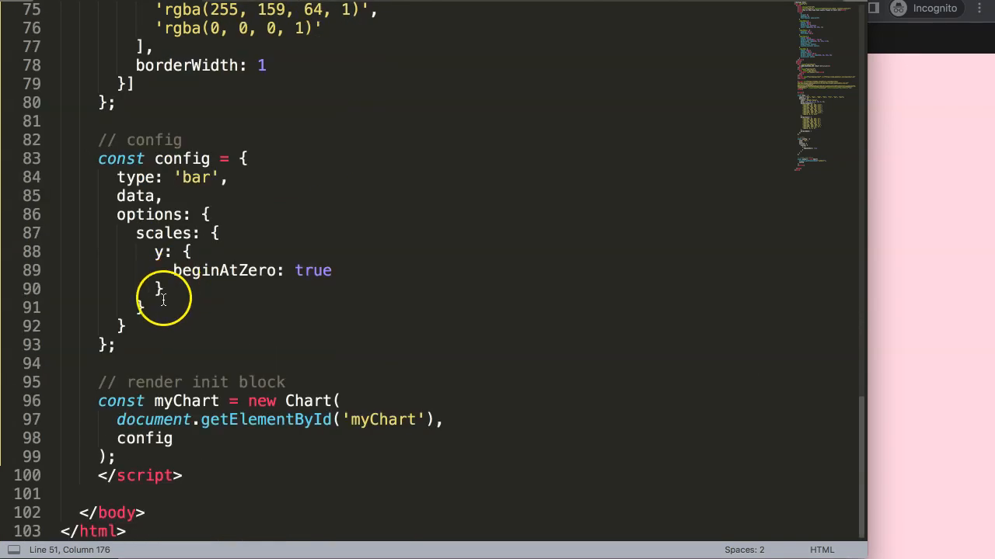
pyautogui.write(',')
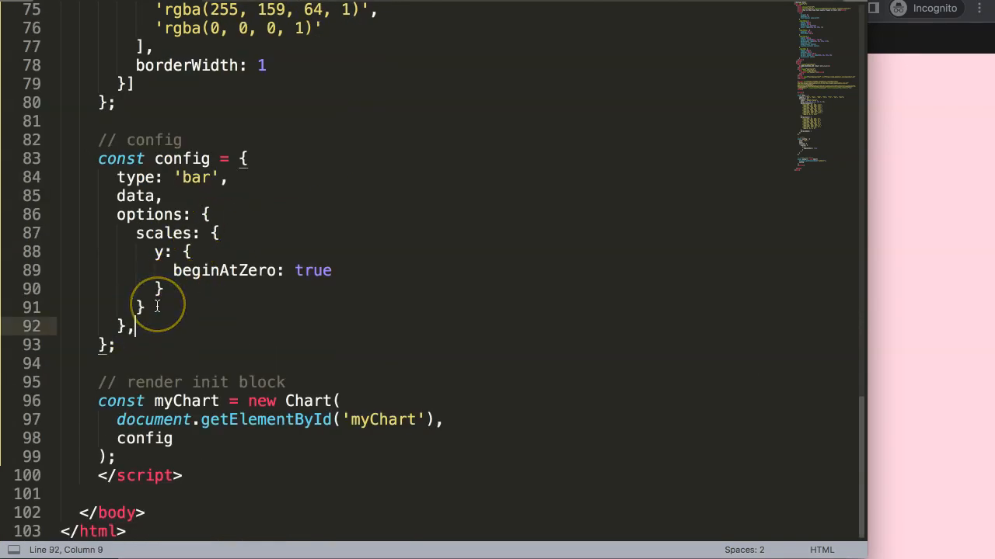
pyautogui.write('plugins')
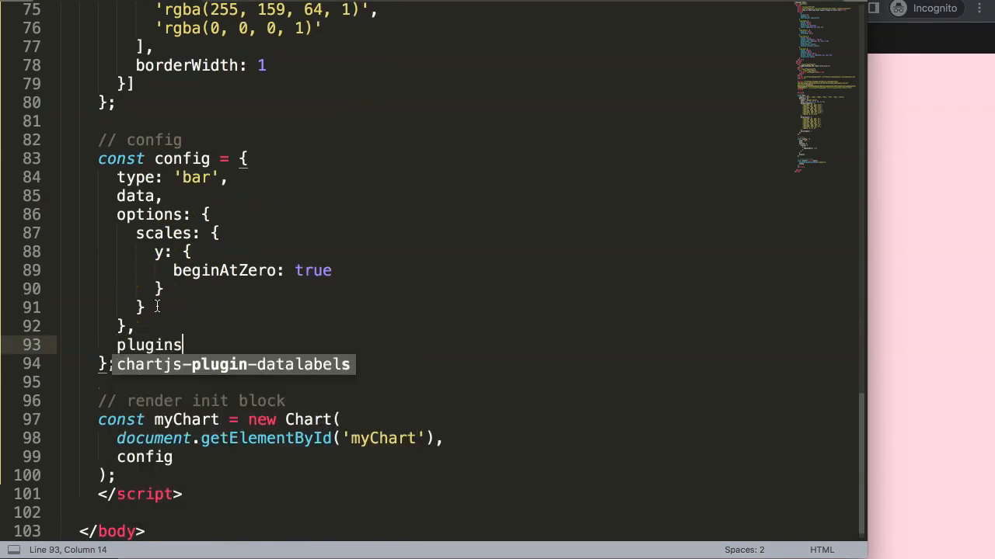
pyautogui.write(': []')
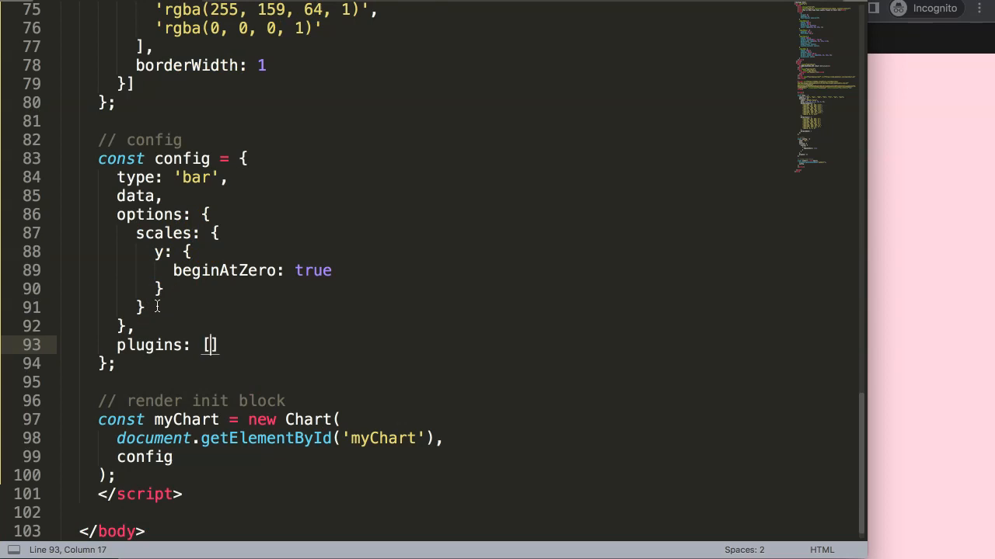
pyautogui.write('ChartDat')
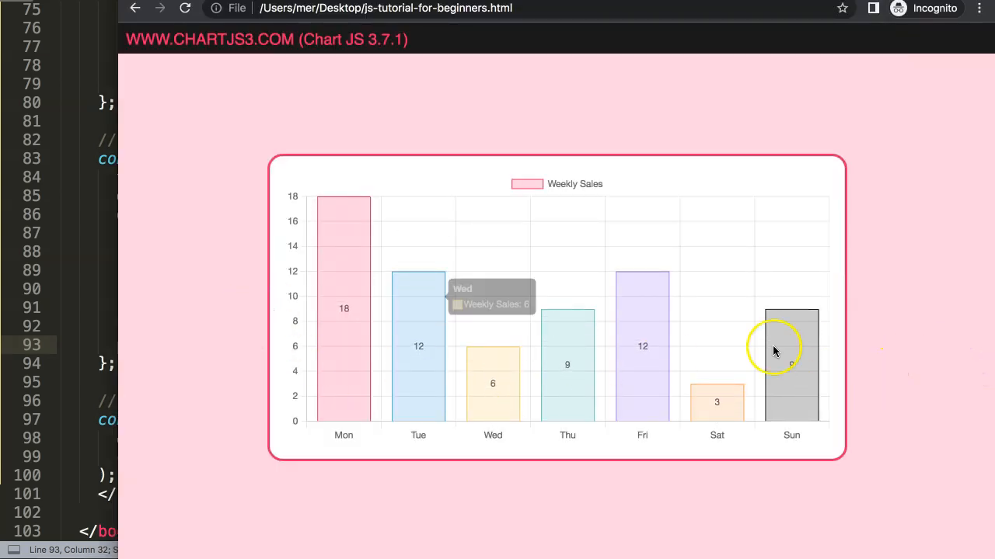
pyautogui.moveTo(195, 291)
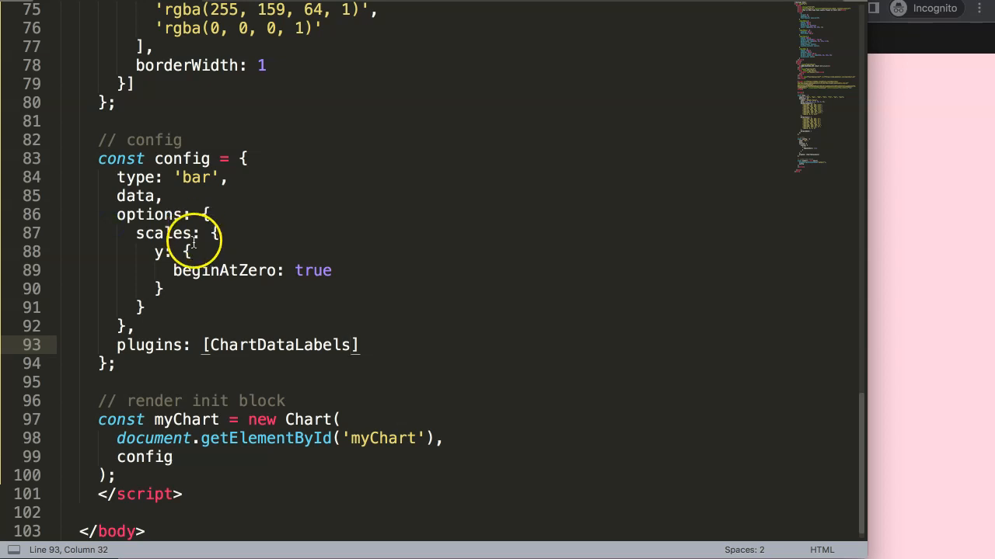
# Step: Add <input type="checkbox"> Show / Hide Datalabels after the canvas in the chartBox div
pyautogui.scroll(3)
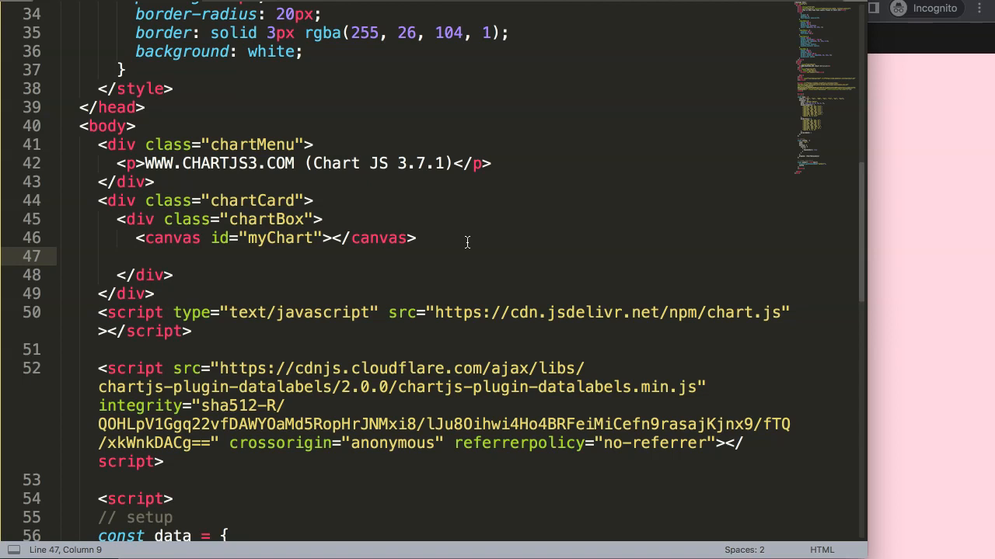
pyautogui.write('<input type="check')
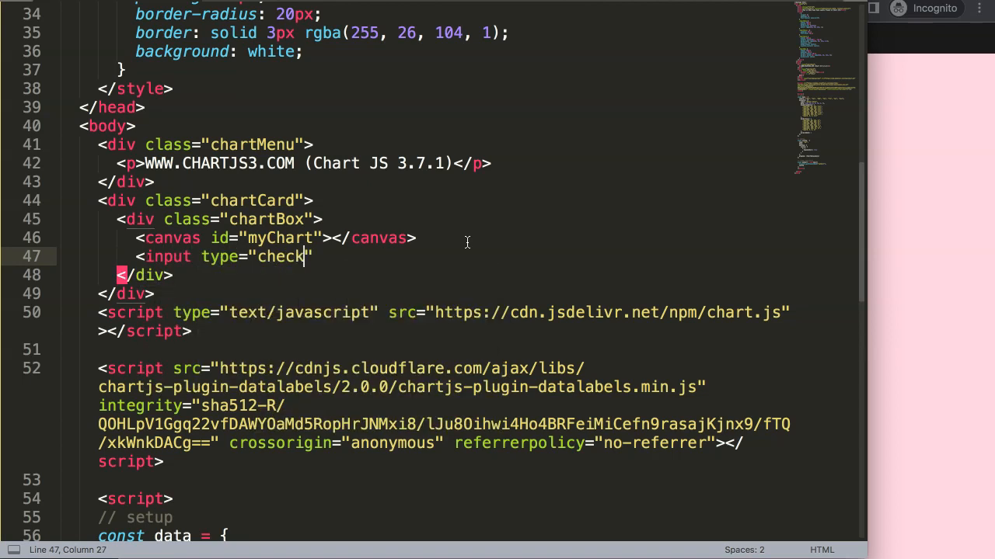
pyautogui.write('box">')
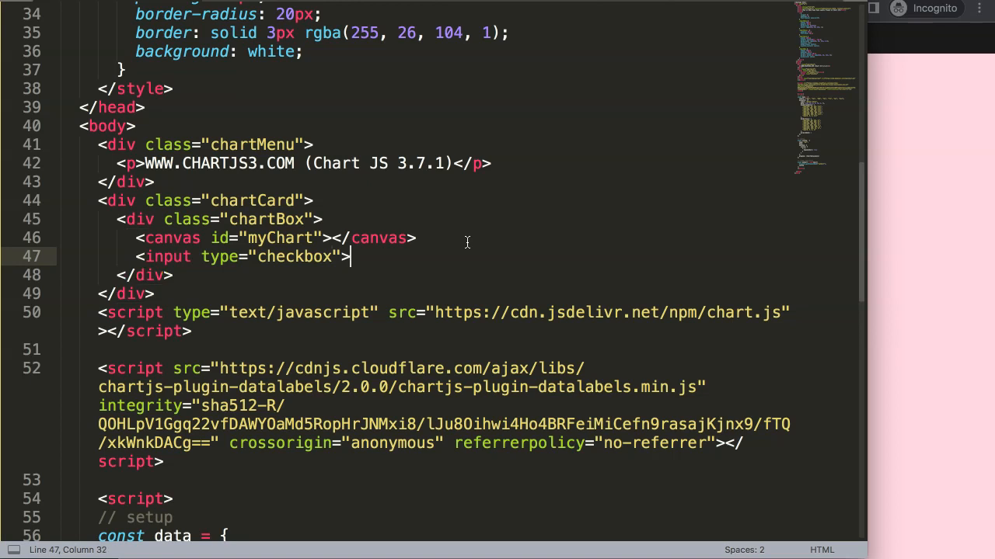
pyautogui.write('Show / Hide Datalabels')
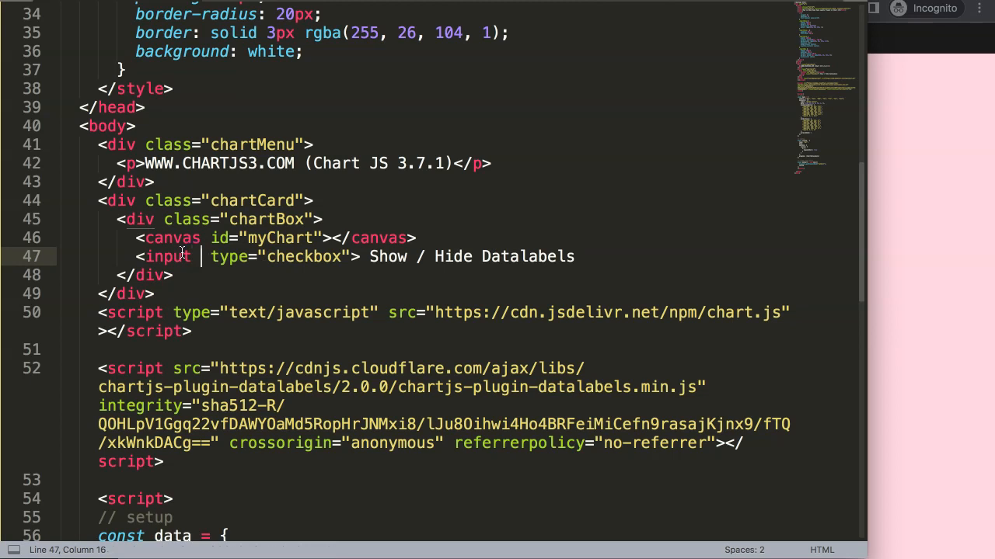
# Step: Give the checkbox an onchange="showDataLabels(this)" attribute
pyautogui.write('onchange=')
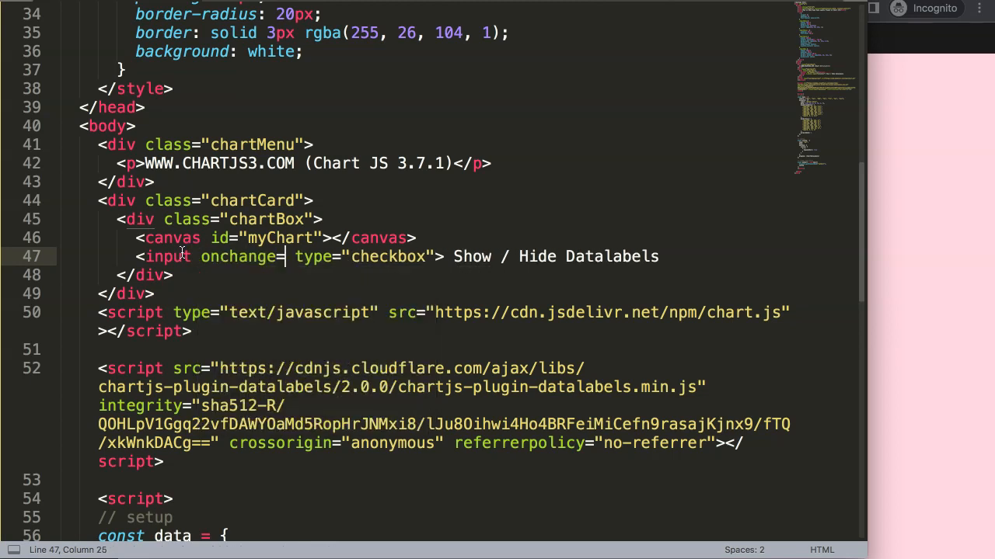
pyautogui.write('""')
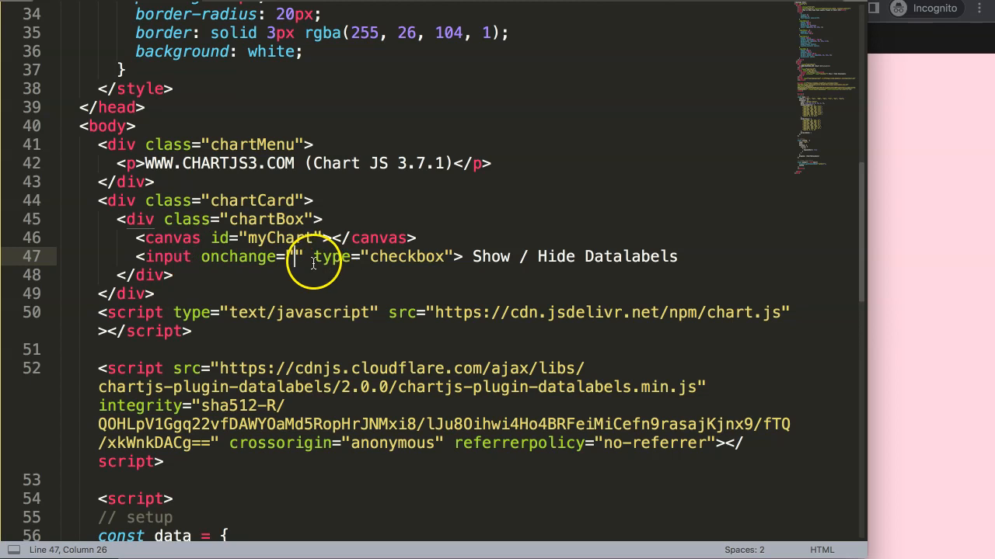
pyautogui.write('s')
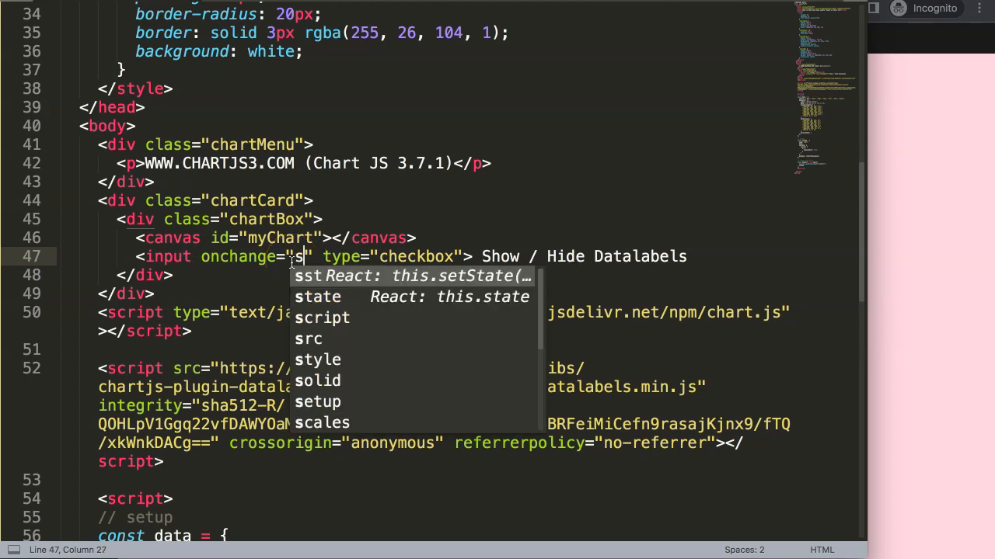
pyautogui.write('showDataLabel')
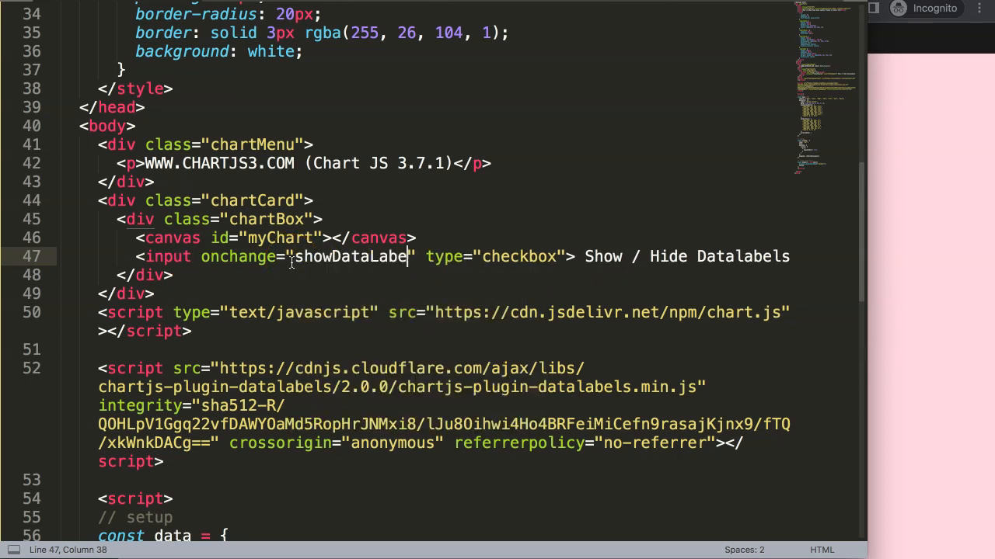
pyautogui.write('ls()')
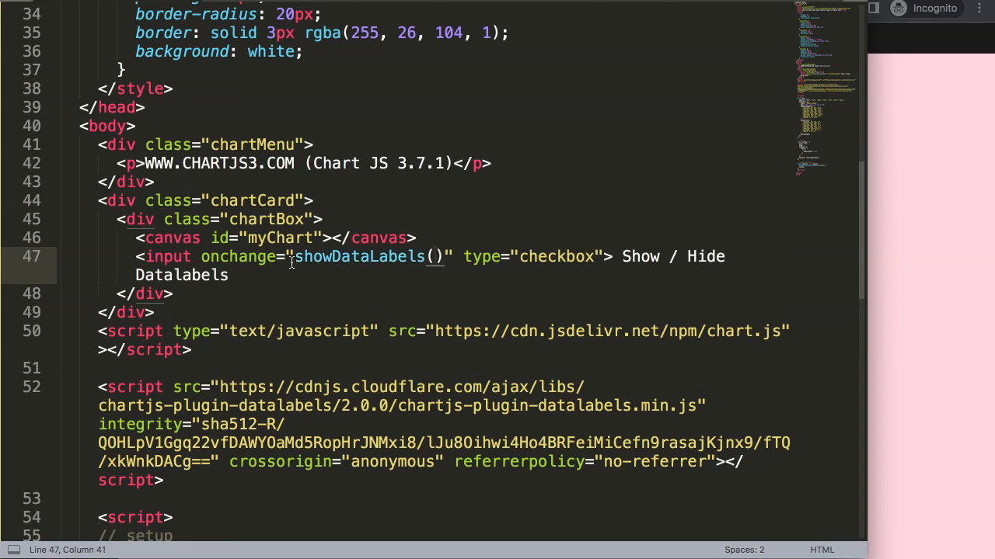
pyautogui.write('this')
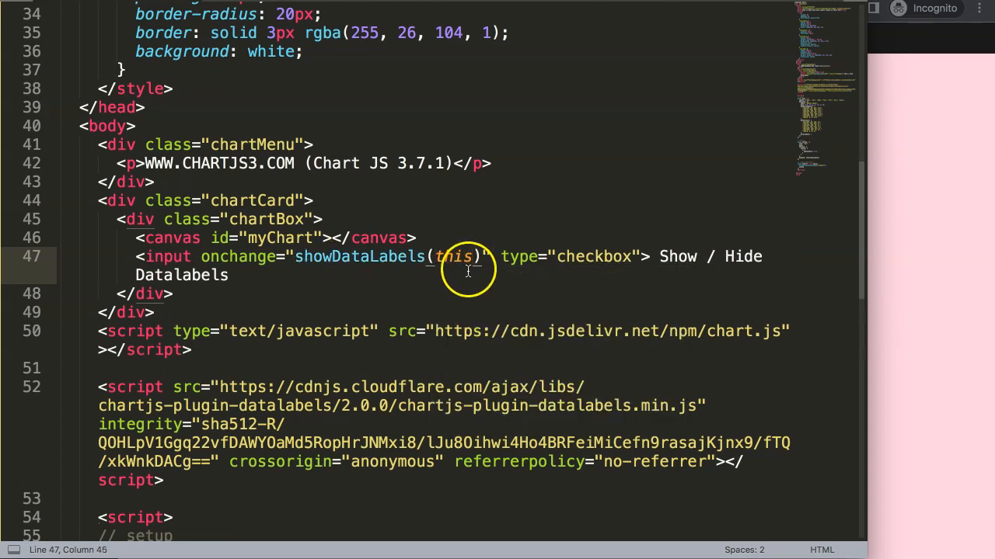
pyautogui.doubleClick(454, 257)
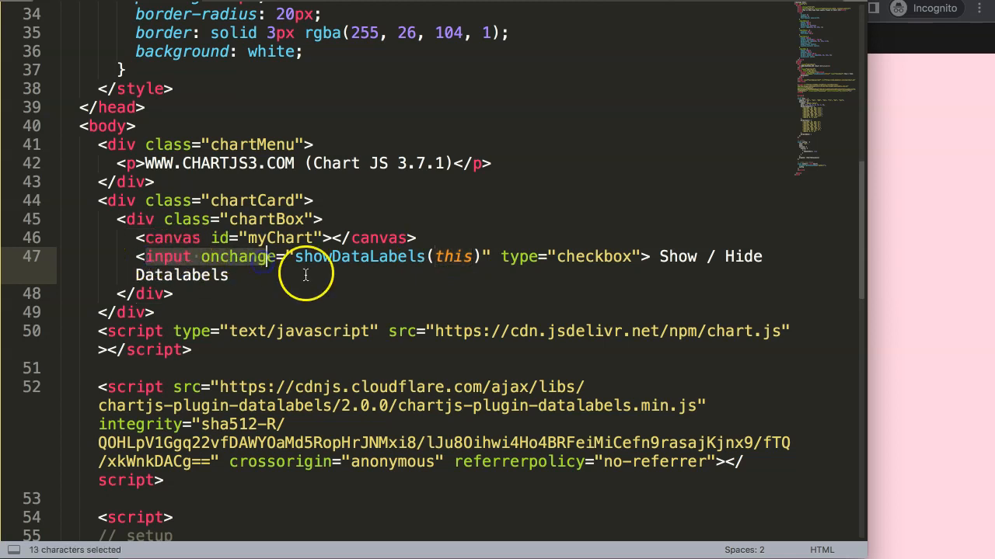
pyautogui.click(465, 292)
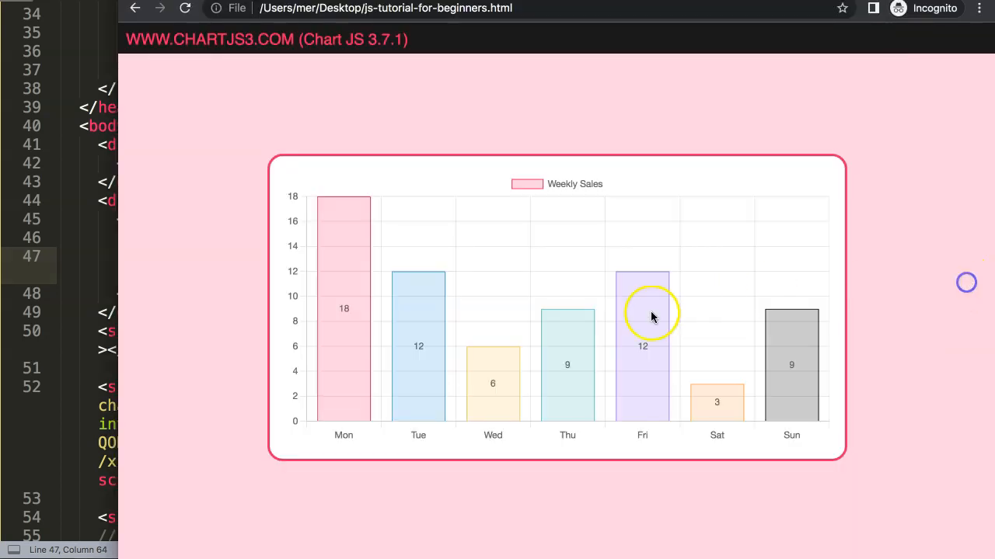
pyautogui.moveTo(81, 248)
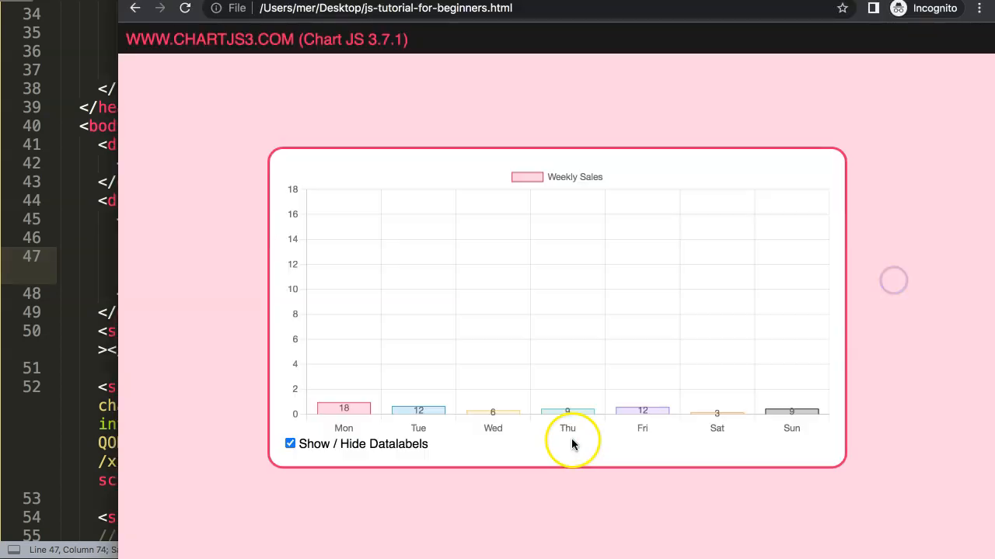
# Step: Return to the editor after viewing the checkbox below the chart
pyautogui.click(289, 444)
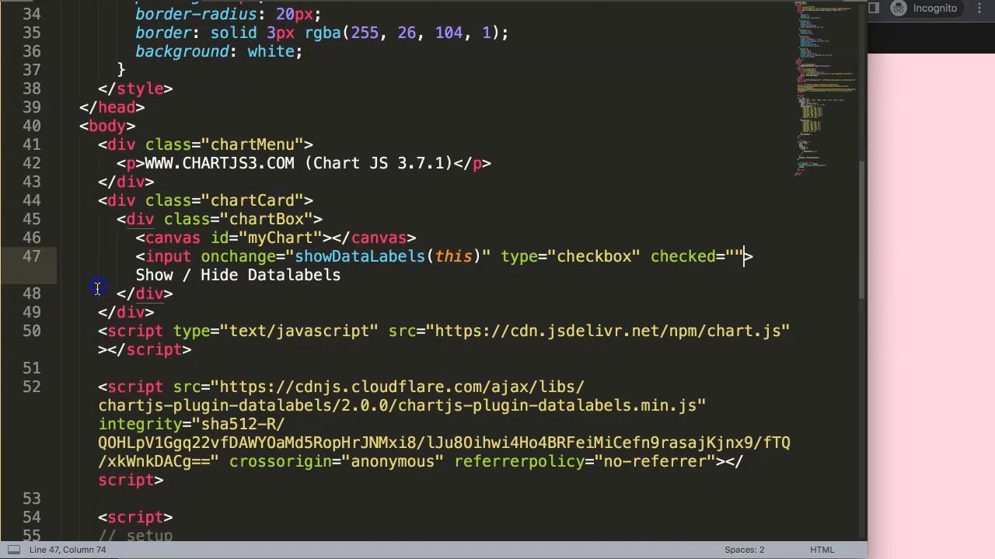
# Step: Declare function showDataLabels(checkbox) below the chart code
pyautogui.doubleClick(360, 256)
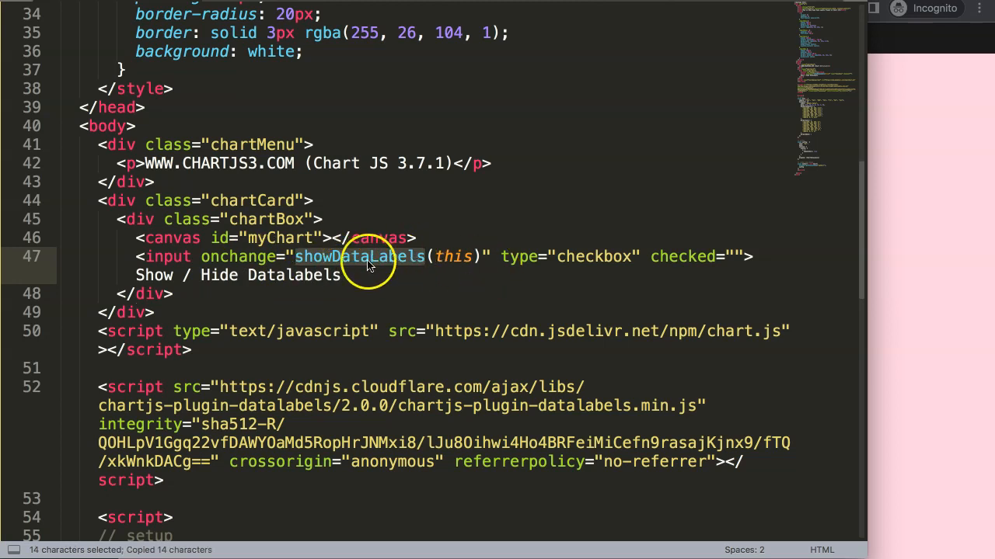
pyautogui.scroll(-3)
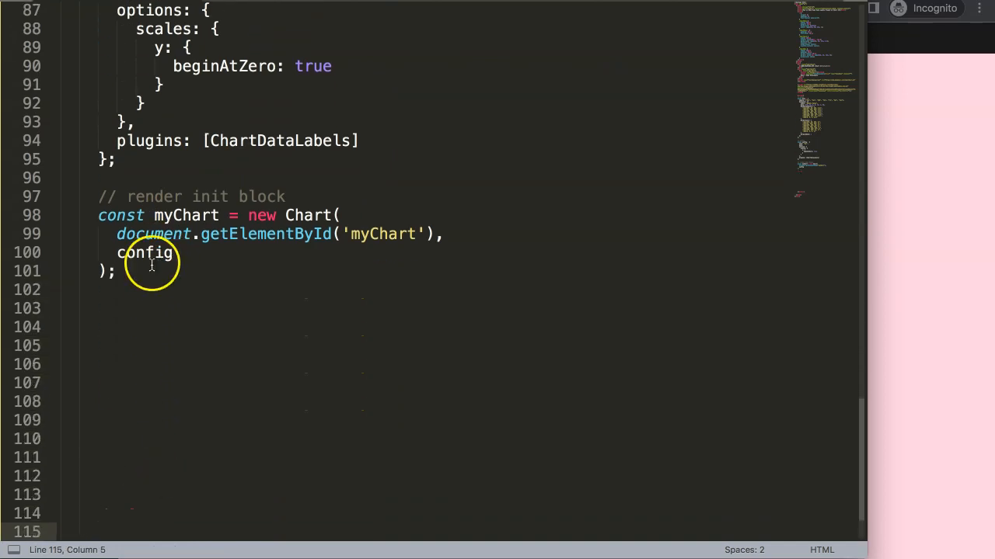
pyautogui.write('function showDataLabels(')
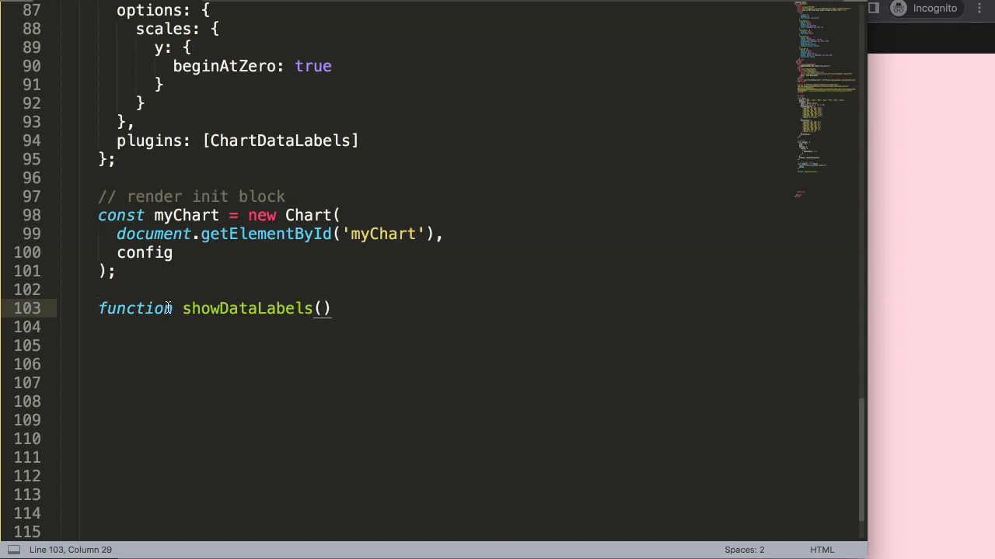
pyautogui.write('che')
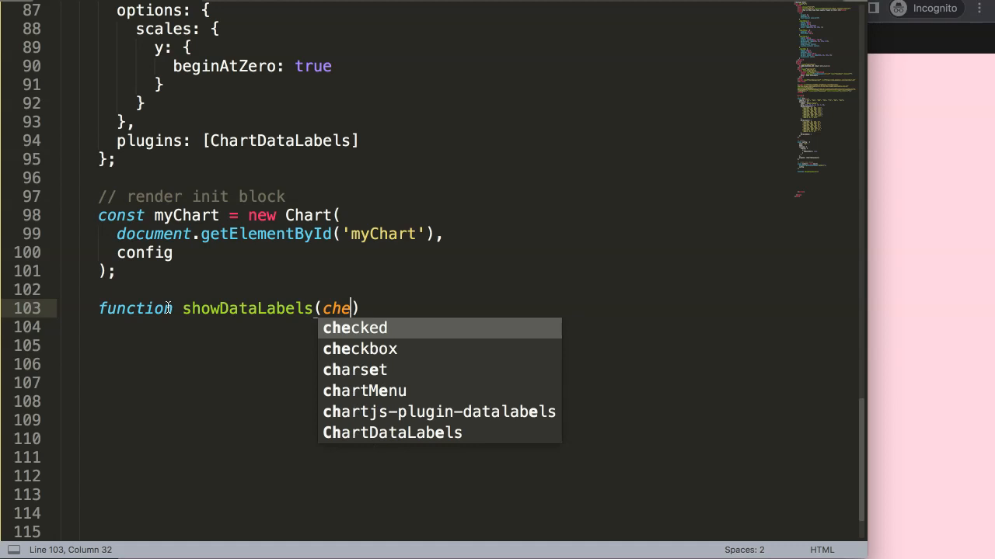
pyautogui.click(359, 348)
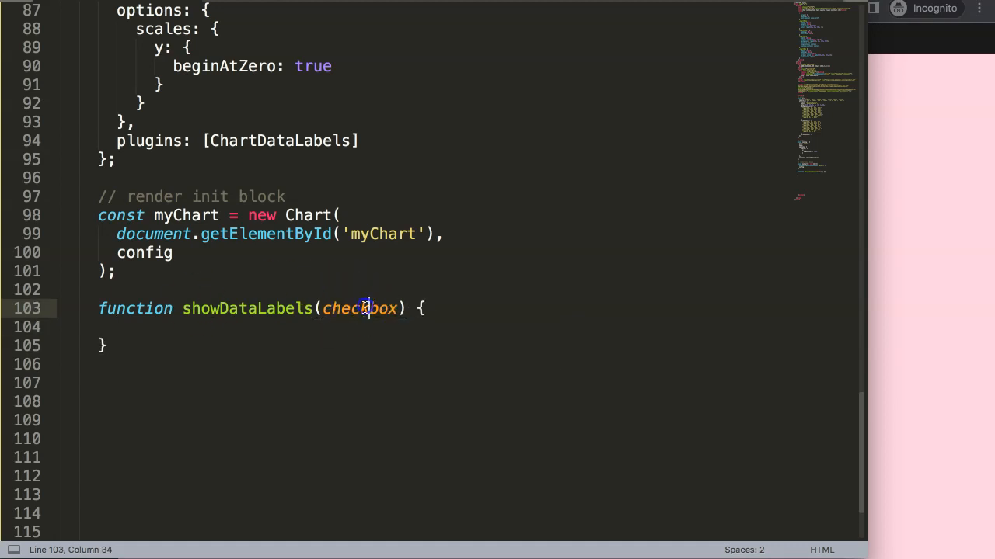
# Step: Make showDataLabels log the checkbox with console.log(checkbox)
pyautogui.write('conso')
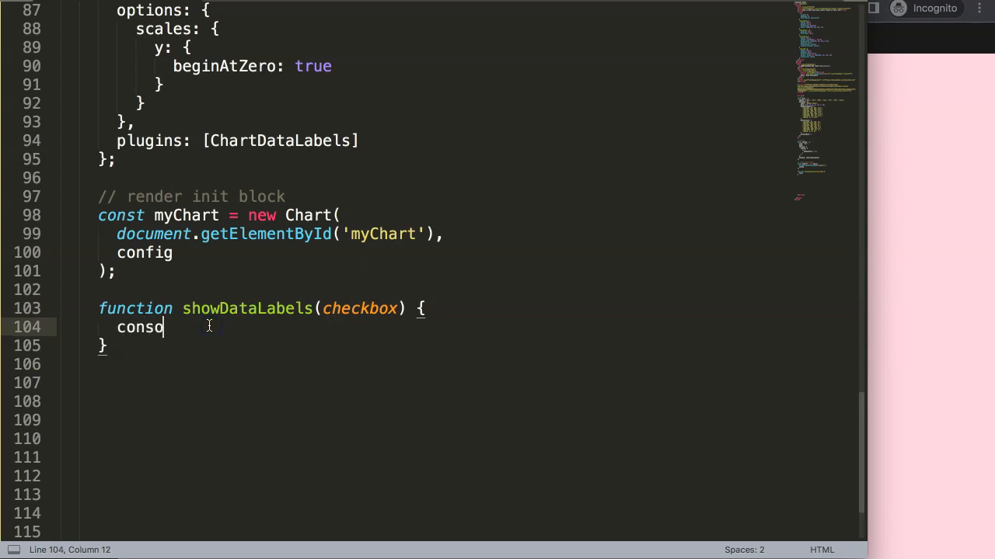
pyautogui.write('le.log(')
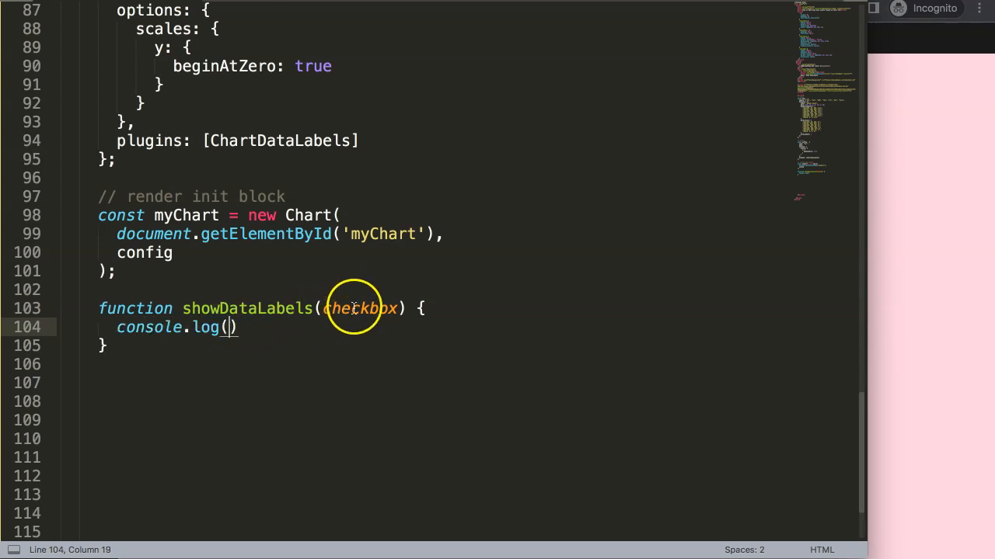
pyautogui.write('checkbox')
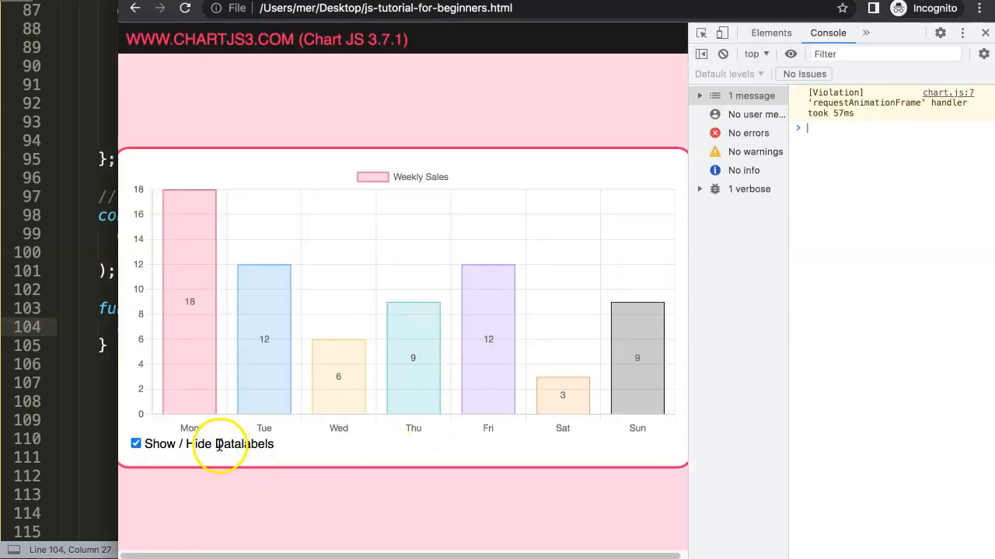
# Step: Toggle the checkbox to log it, then log checkbox.value and toggle again
pyautogui.click(137, 444)
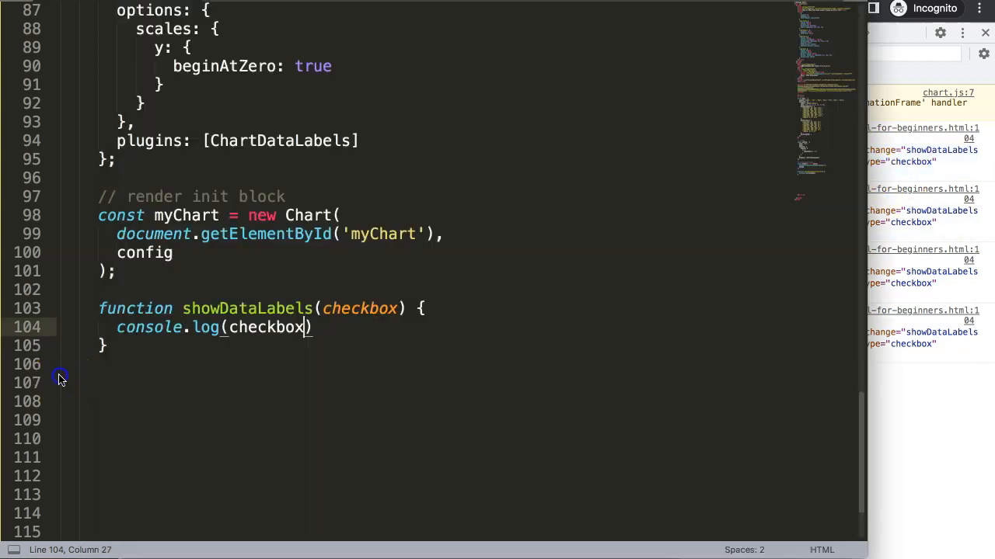
pyautogui.write('.value')
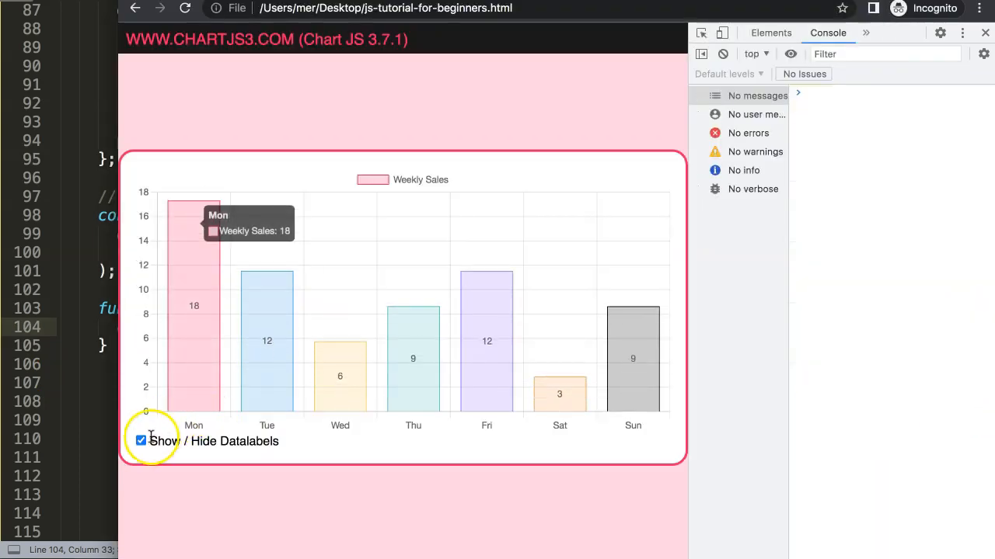
pyautogui.click(142, 442)
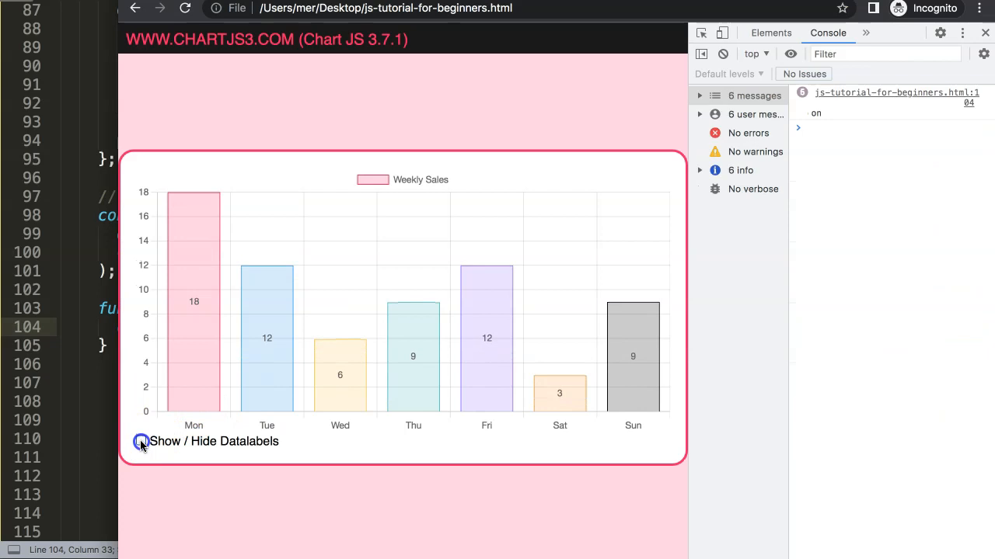
pyautogui.click(140, 441)
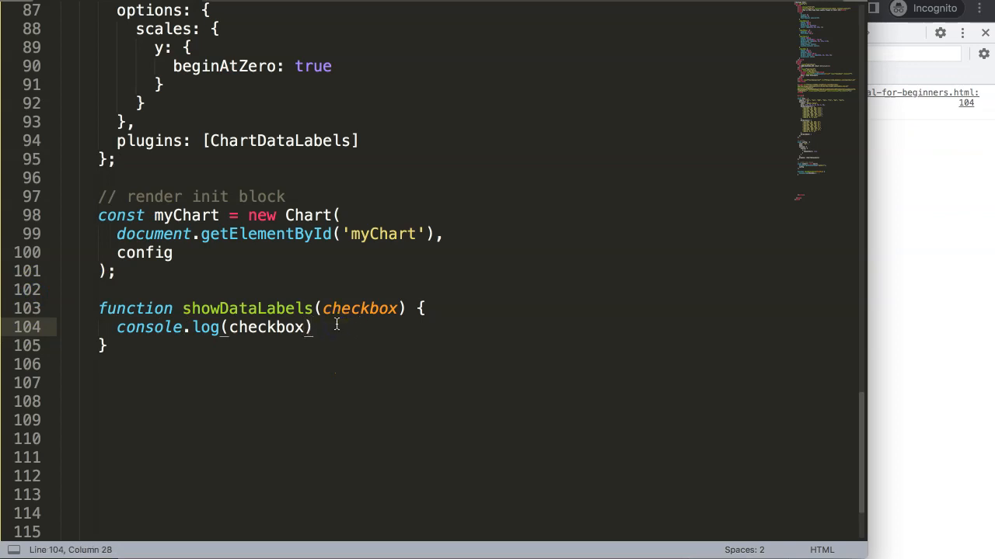
# Step: Change the log to console.log(checkbox.checked) and test the toggle
pyautogui.press('Enter')
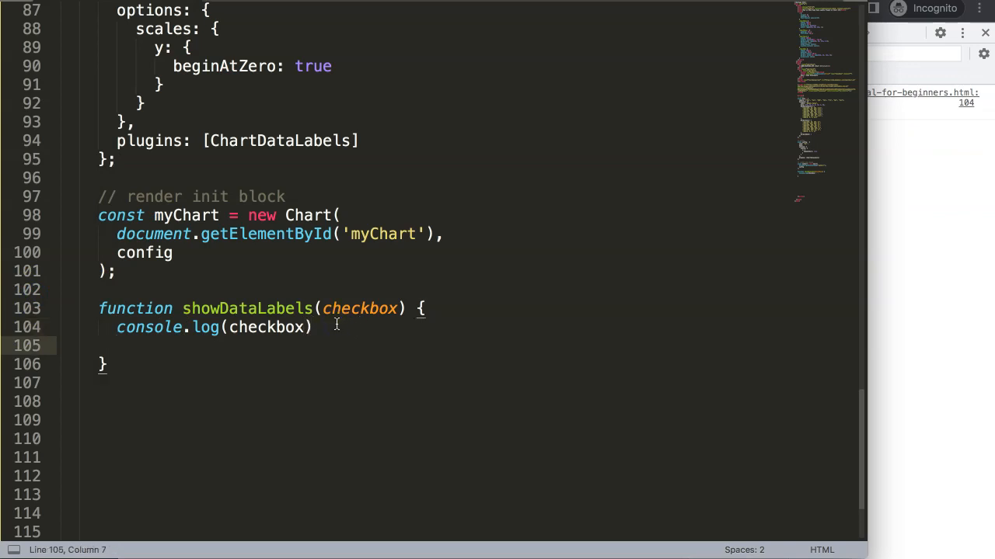
pyautogui.write('.c')
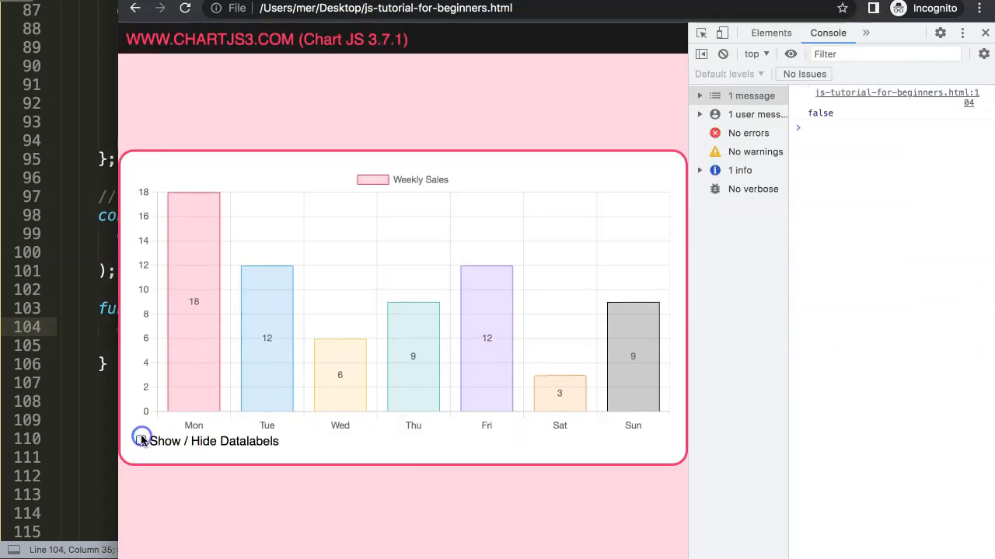
pyautogui.click(141, 442)
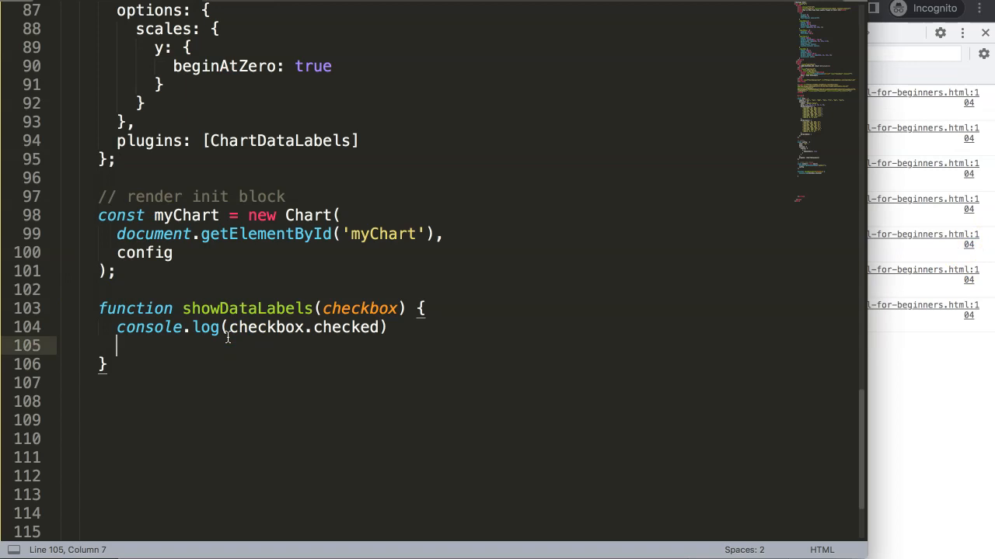
# Step: Add if(checkbox.checked === true){ console.log('do something') } to showDataLabels
pyautogui.write('if')
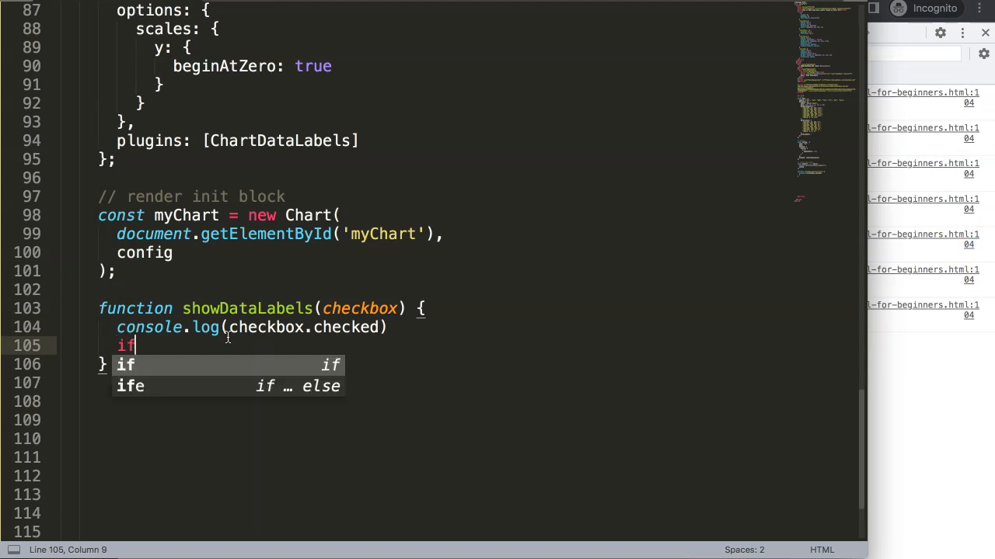
pyautogui.press('Tab')
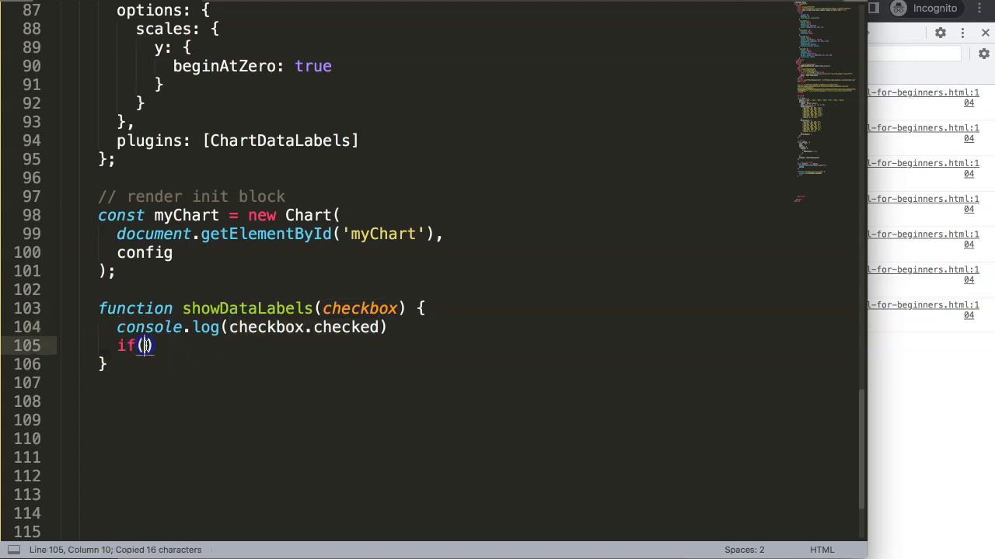
pyautogui.write('checkbox.checked === true')
pyautogui.write('co')
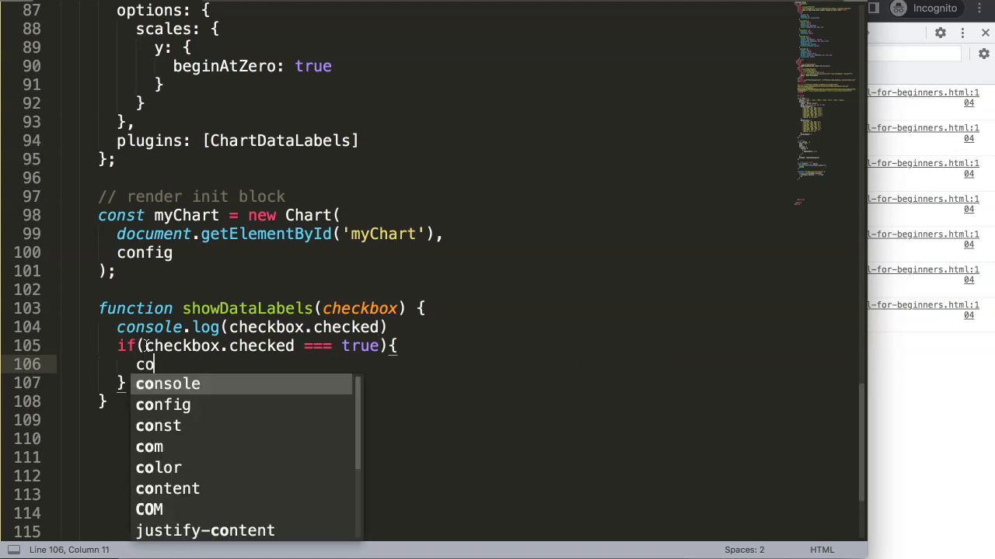
pyautogui.write("nsole.log('do s")
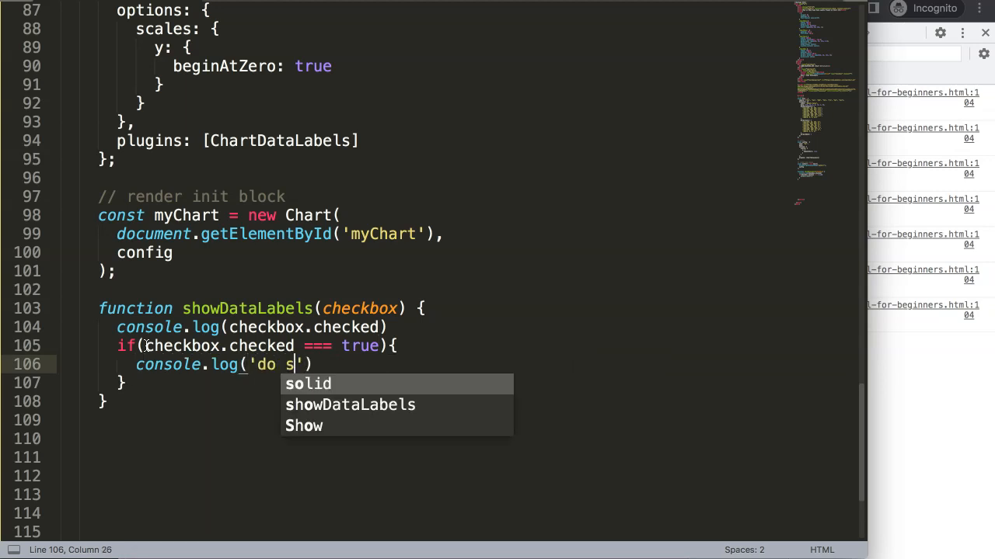
pyautogui.write('omethng')
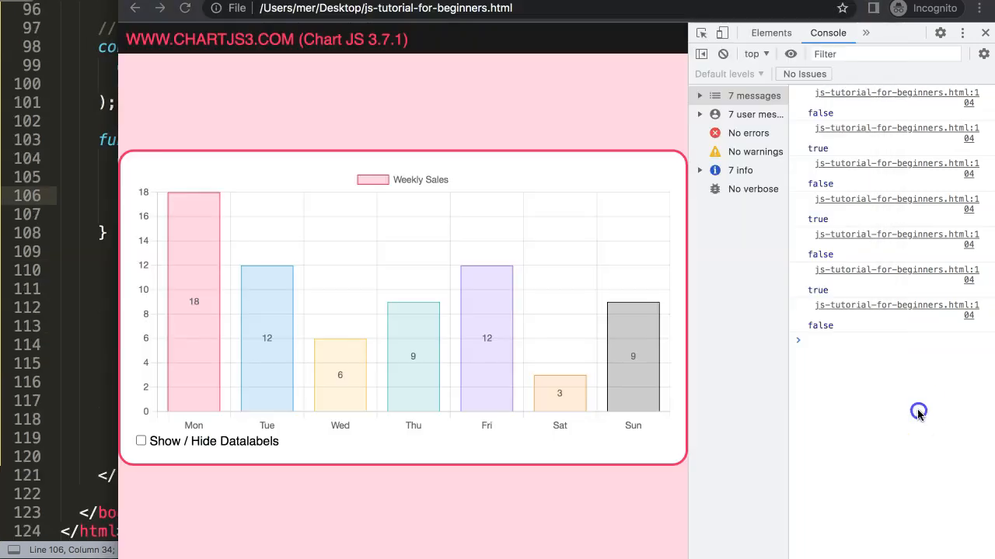
# Step: Toggle the checkbox to print 'do something', then highlight the plugins config entry in the editor
pyautogui.click(139, 441)
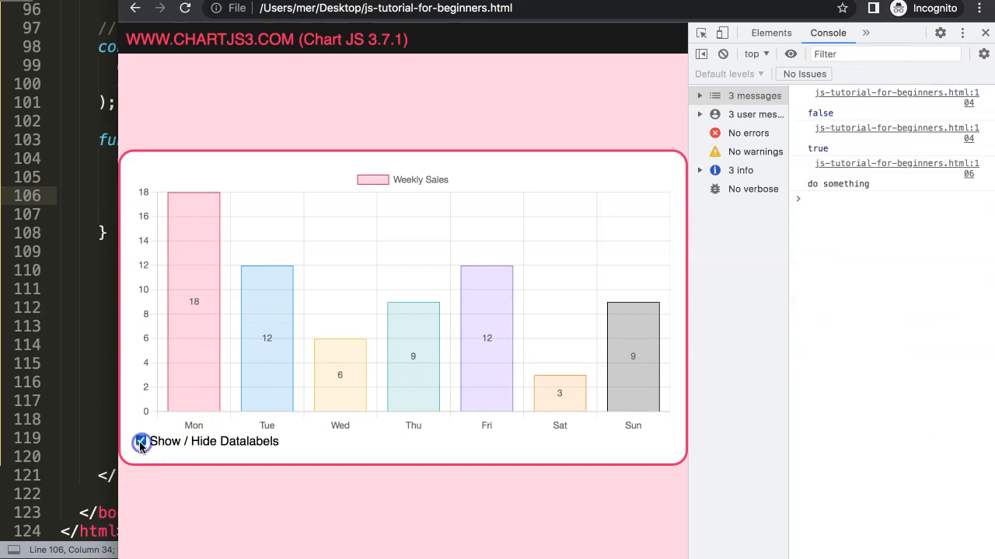
pyautogui.click(140, 442)
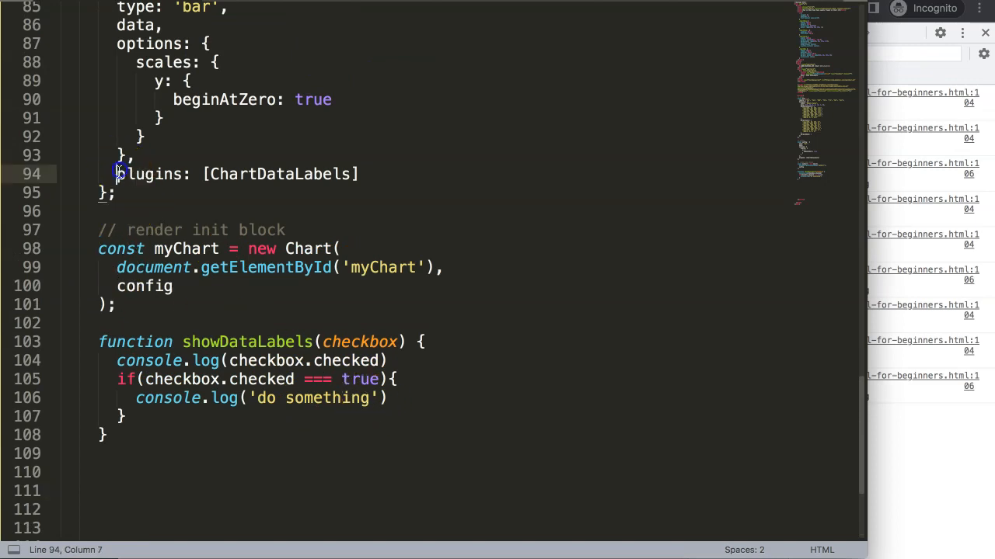
pyautogui.moveTo(117, 174); pyautogui.dragTo(351, 174)
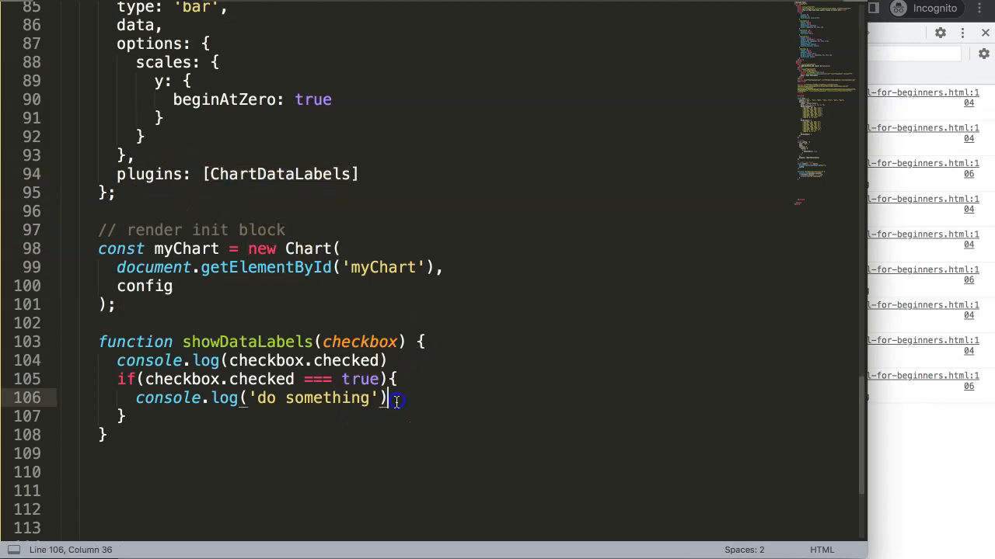
pyautogui.click(152, 174)
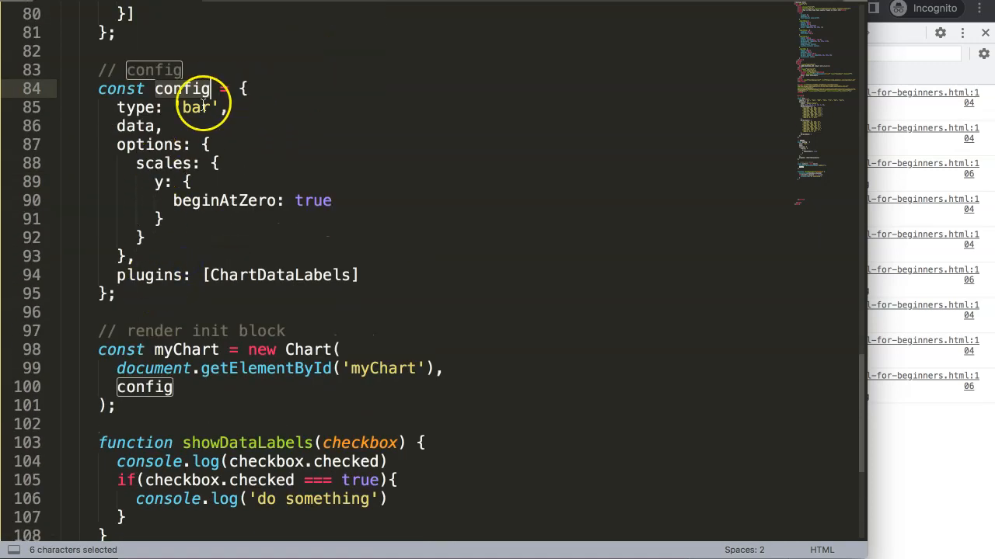
# Step: Replace the 'do something' log with myChart.config.plugins.push(ChartDataLabels); inside the if block
pyautogui.doubleClick(153, 275)
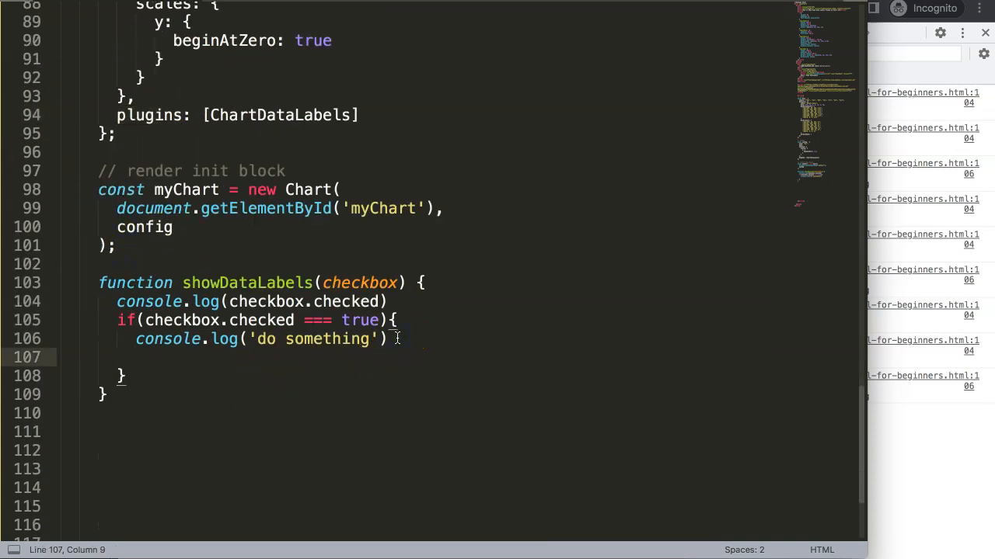
pyautogui.write('config.')
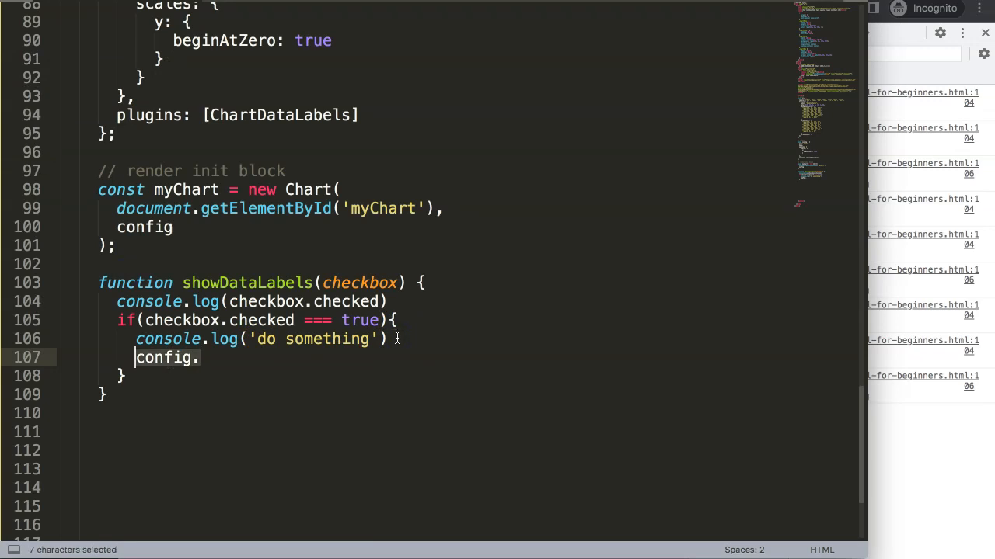
pyautogui.write('myChart.')
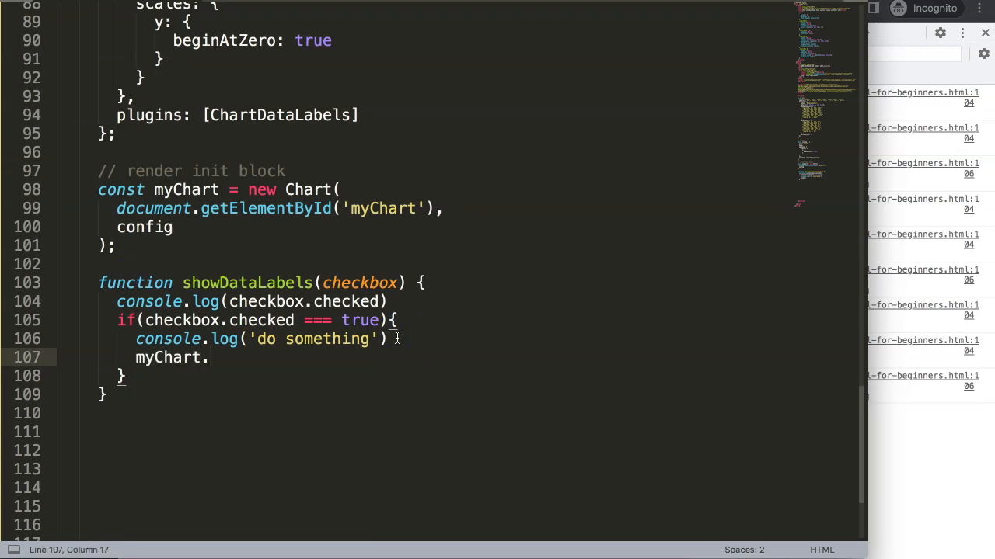
pyautogui.write('config.plugi')
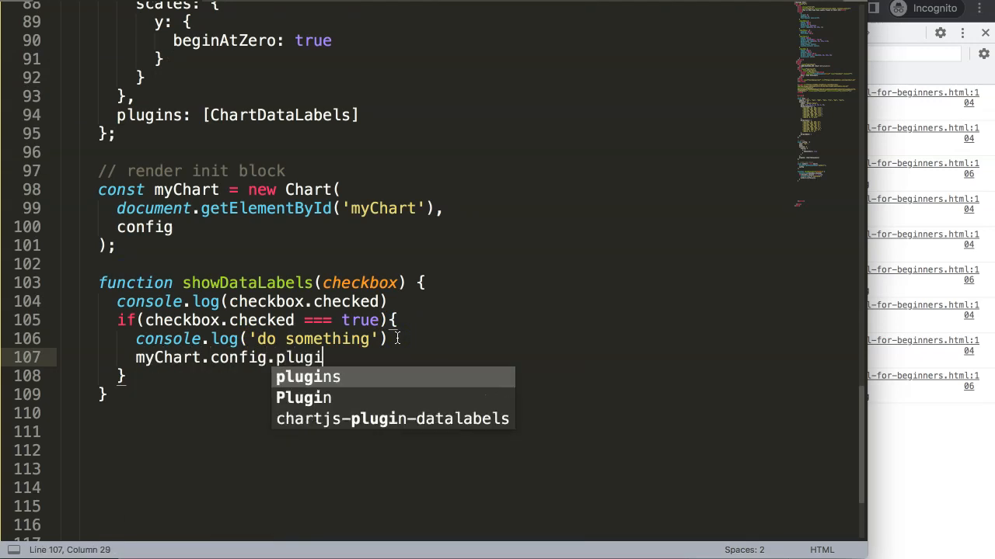
pyautogui.write('ns =')
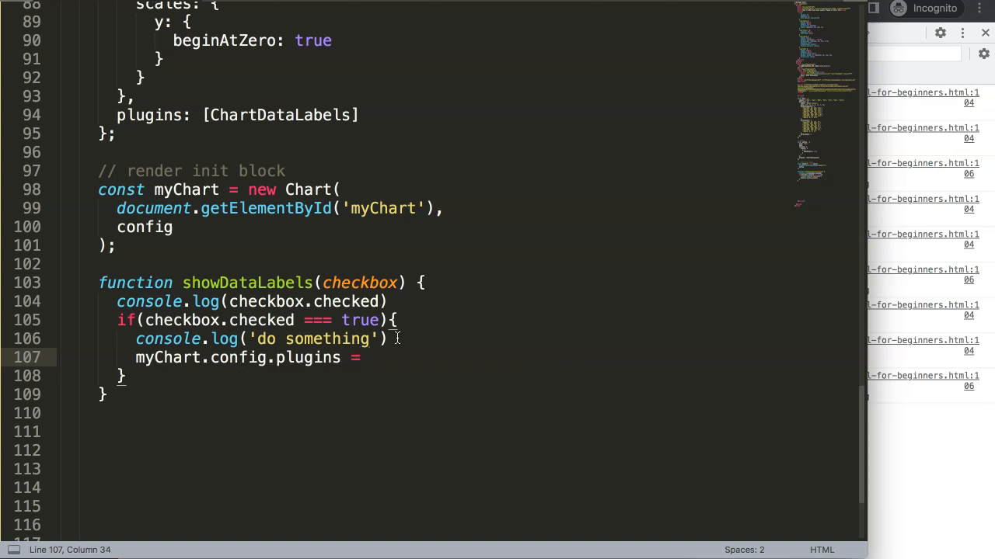
pyautogui.write(';')
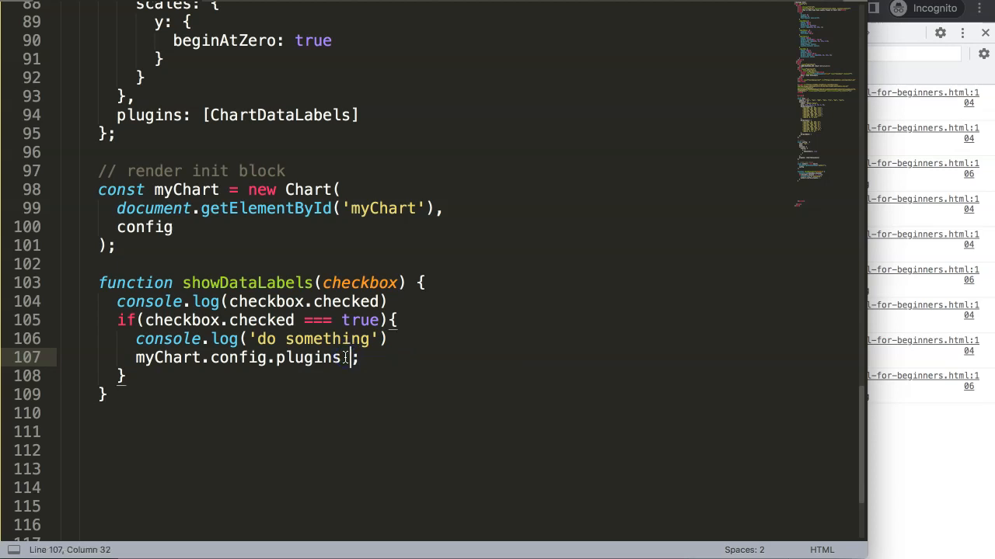
pyautogui.click(209, 320)
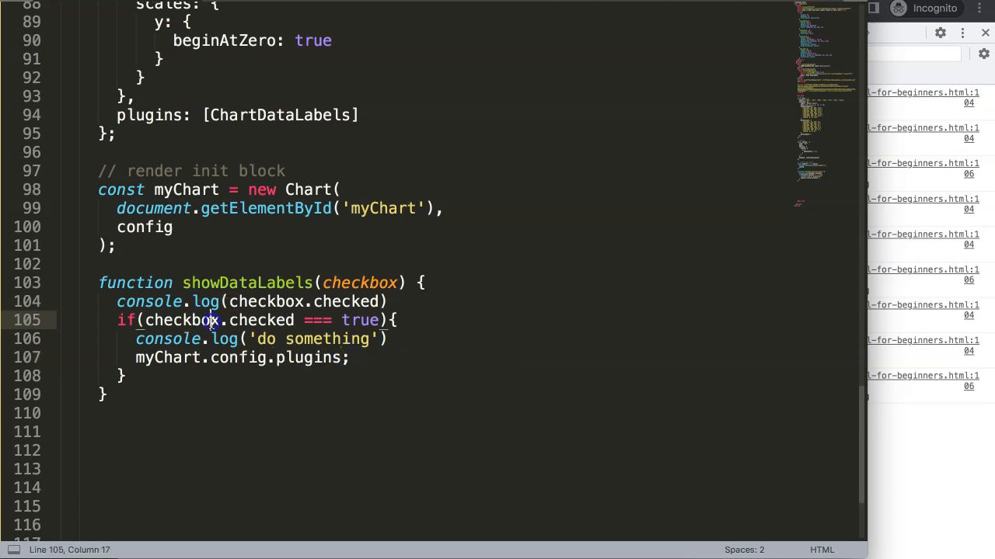
pyautogui.click(338, 357)
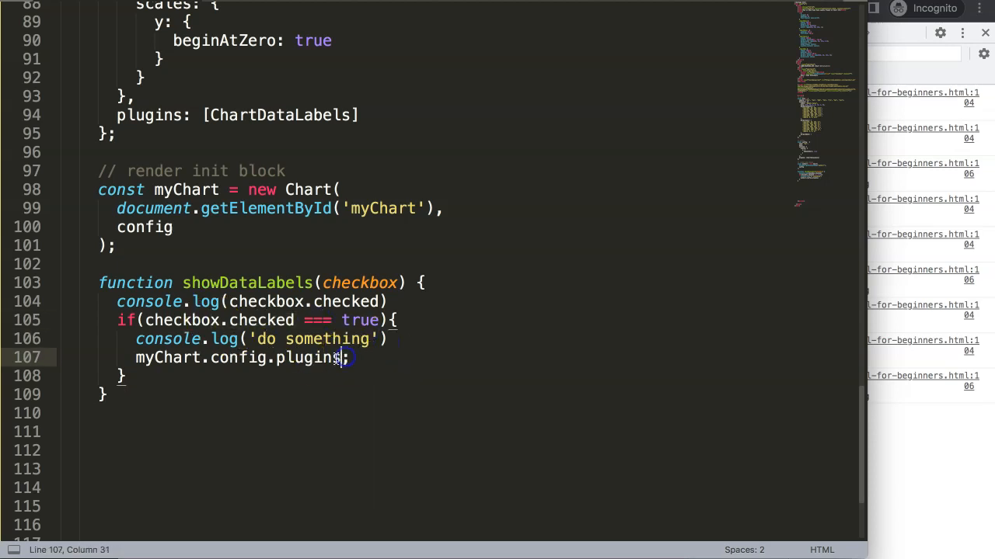
pyautogui.write('.push')
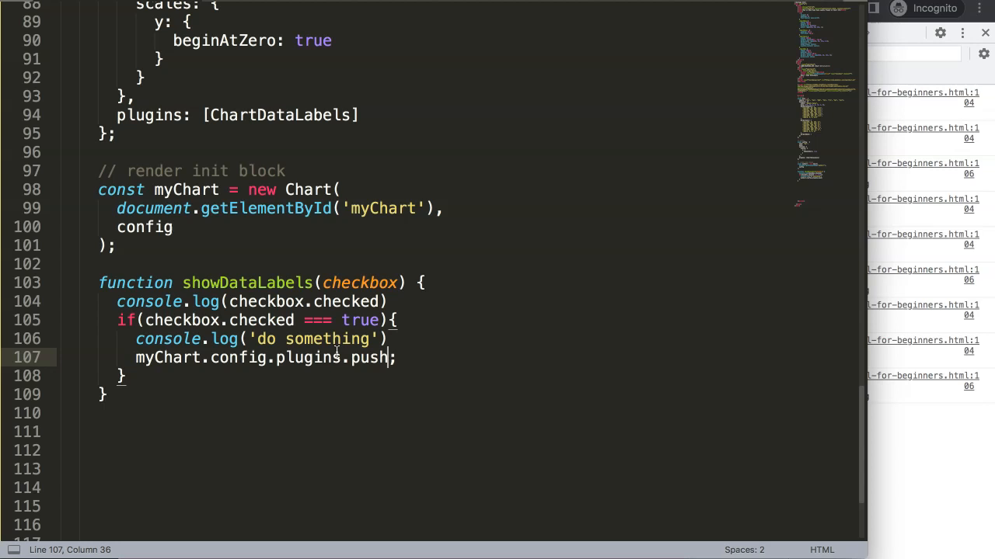
pyautogui.write('()')
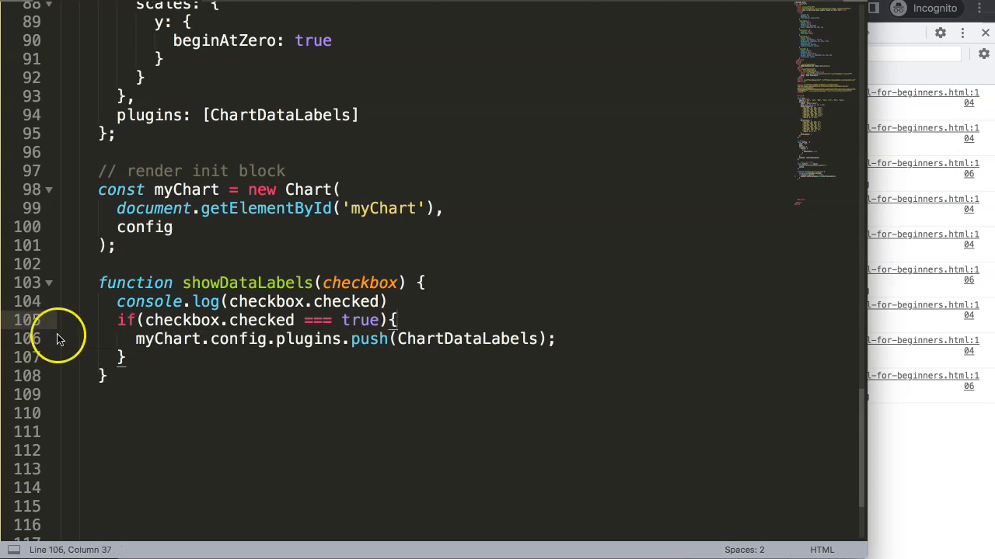
# Step: Add an else branch running myChart.config.plugins.shift(ChartDataLabels) and save the file
pyautogui.write('else {')
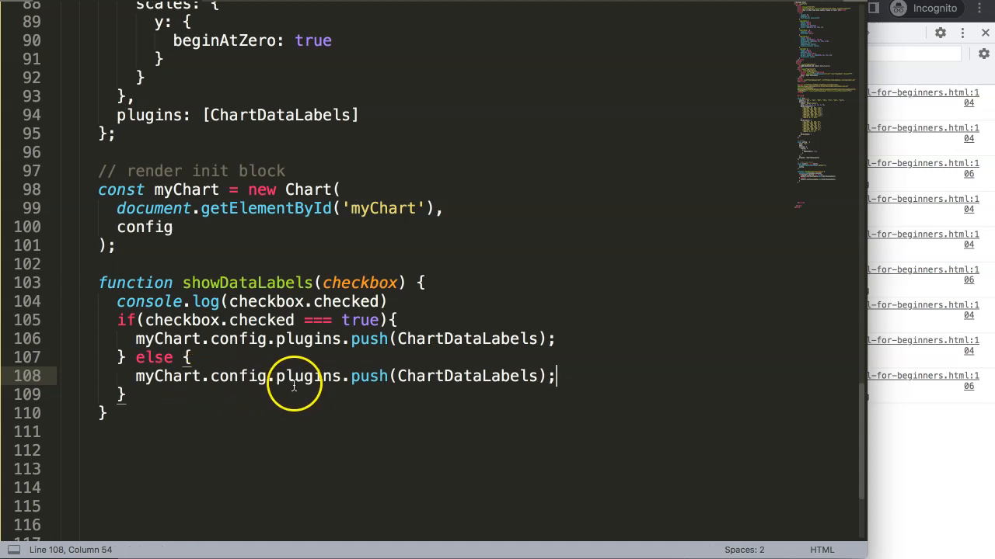
pyautogui.doubleClick(368, 376)
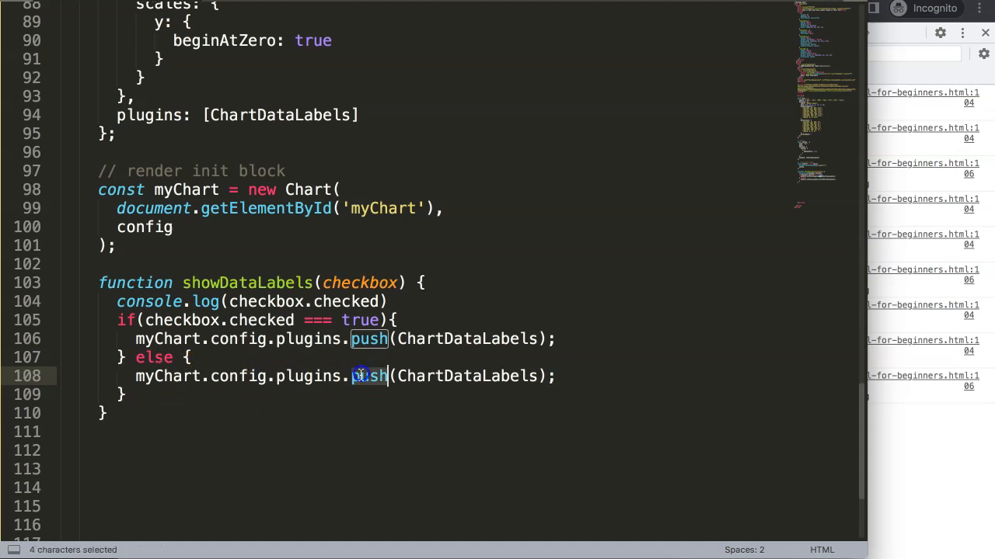
pyautogui.write('shift')
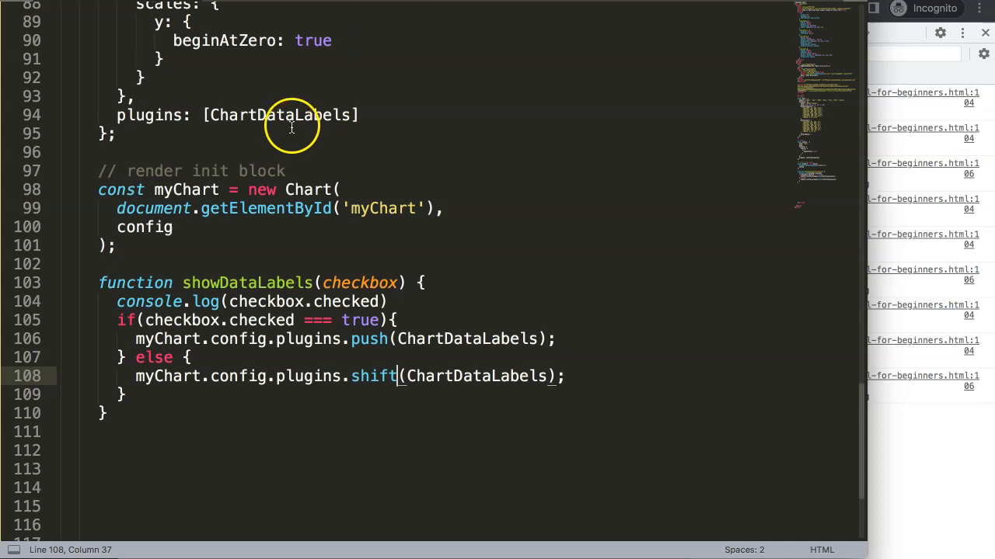
pyautogui.doubleClick(280, 115)
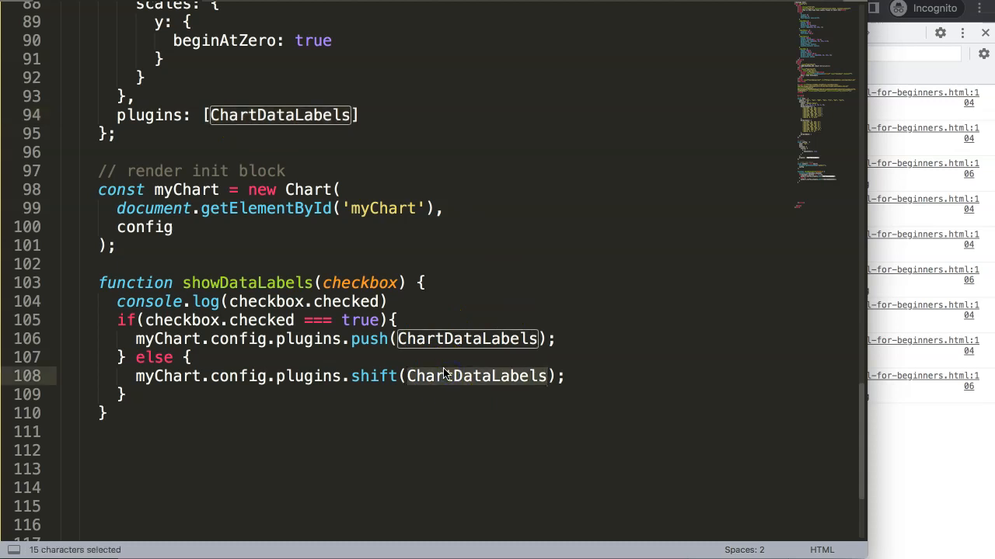
pyautogui.press('Delete')
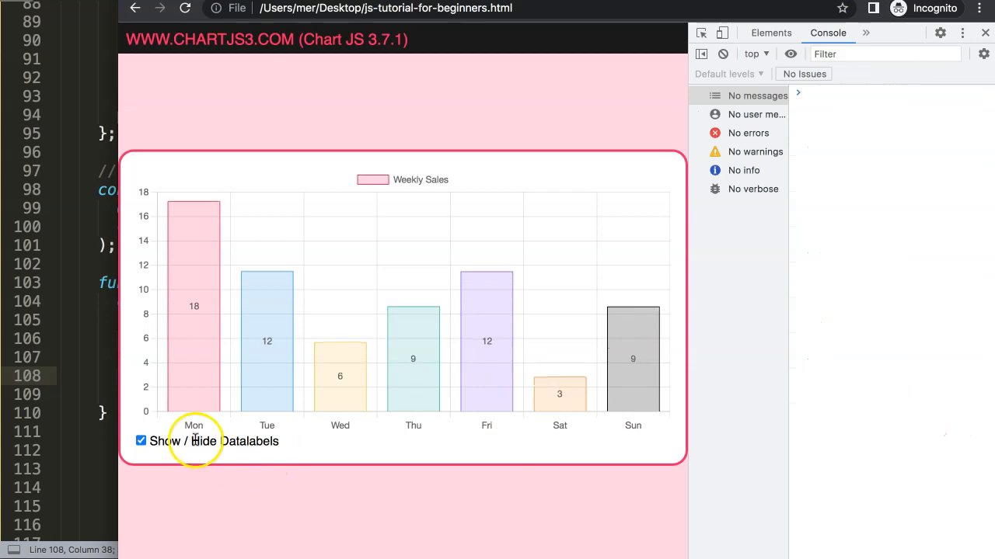
# Step: Test the checkbox in Chrome, then add myChart.update(); after the if/else in the editor
pyautogui.click(140, 442)
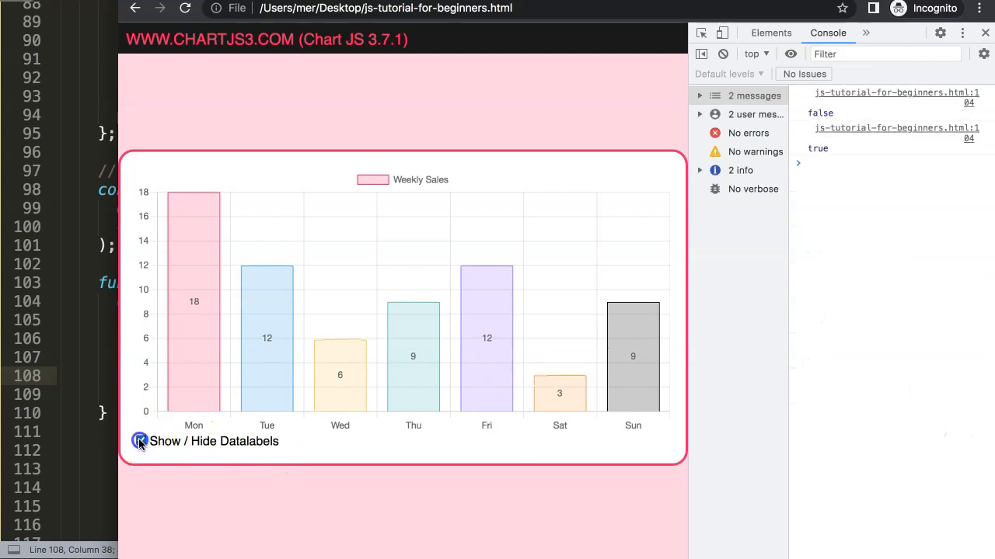
pyautogui.click(139, 441)
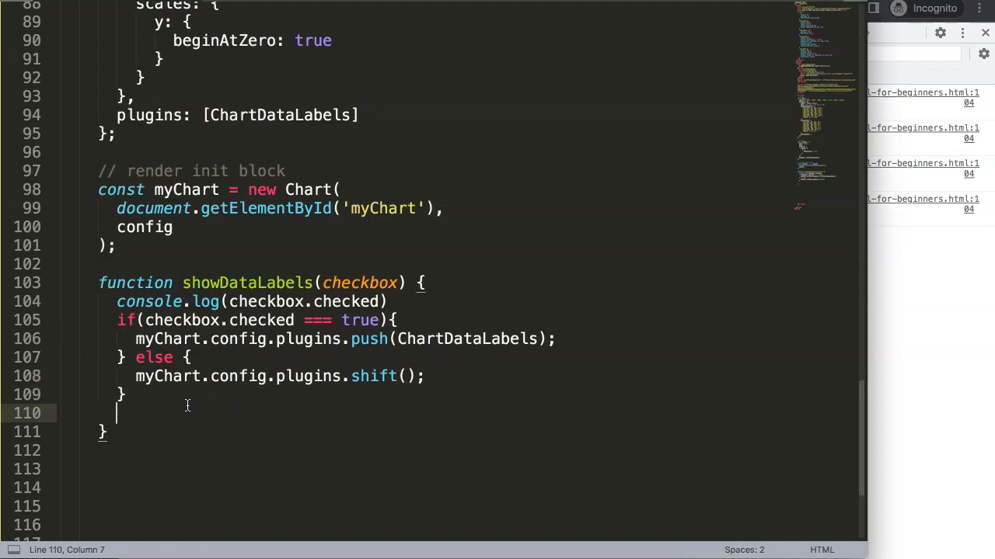
pyautogui.write('myChart.upd')
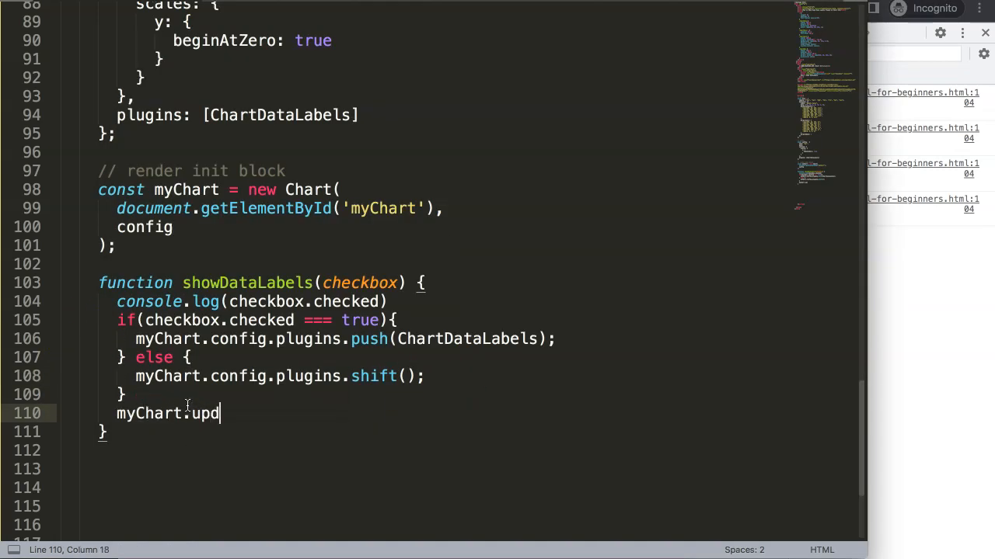
pyautogui.write('ate();')
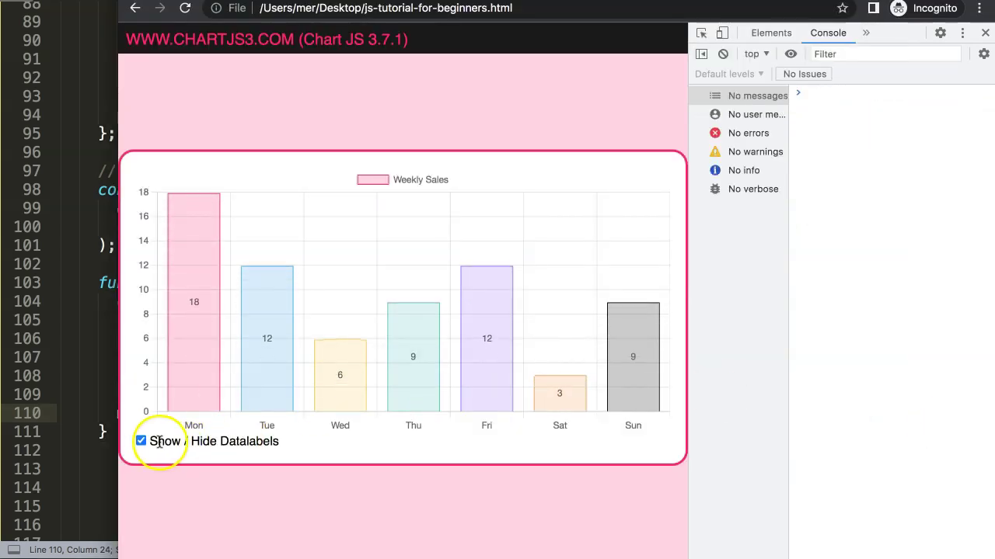
# Step: Toggle Show / Hide Datalabels repeatedly to confirm the bar value labels hide and reappear
pyautogui.click(140, 441)
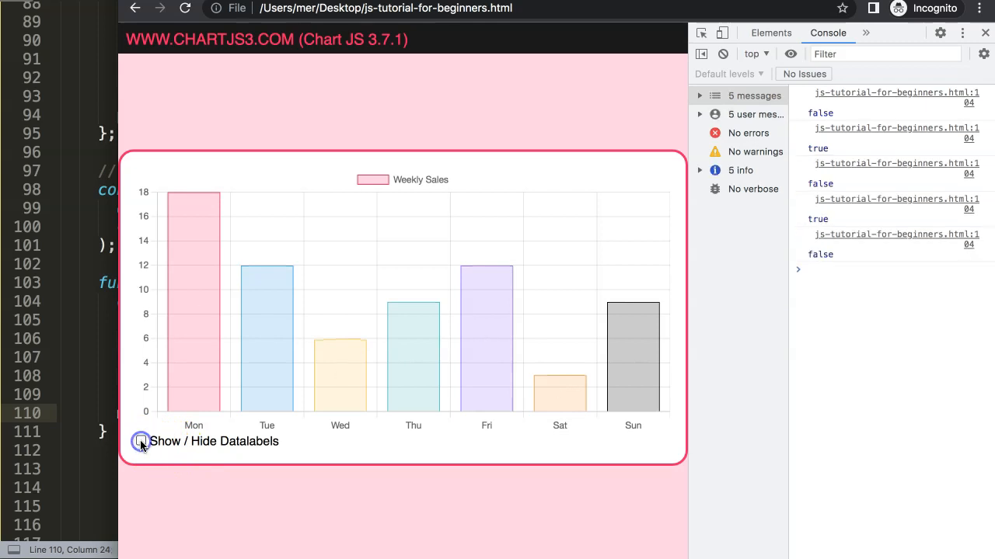
pyautogui.click(141, 441)
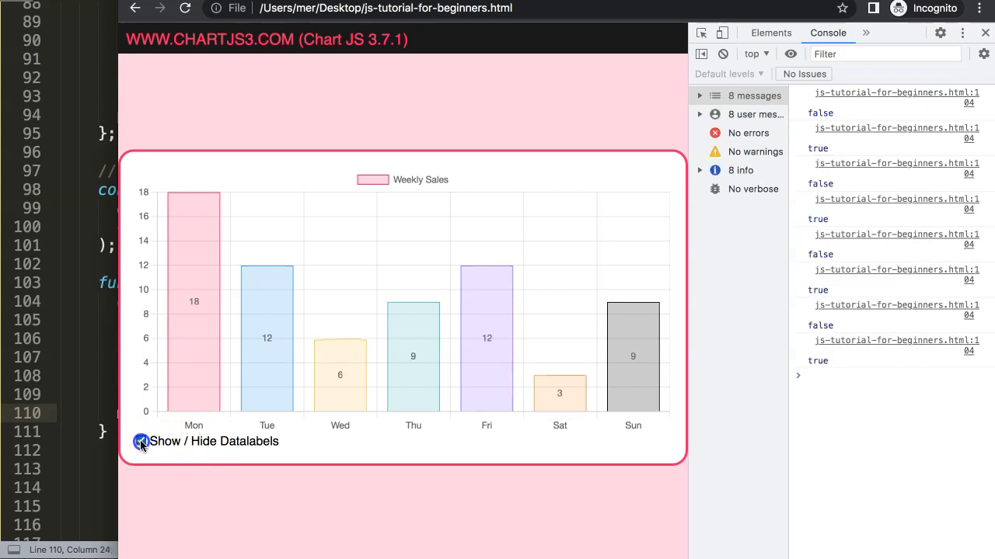
pyautogui.click(140, 441)
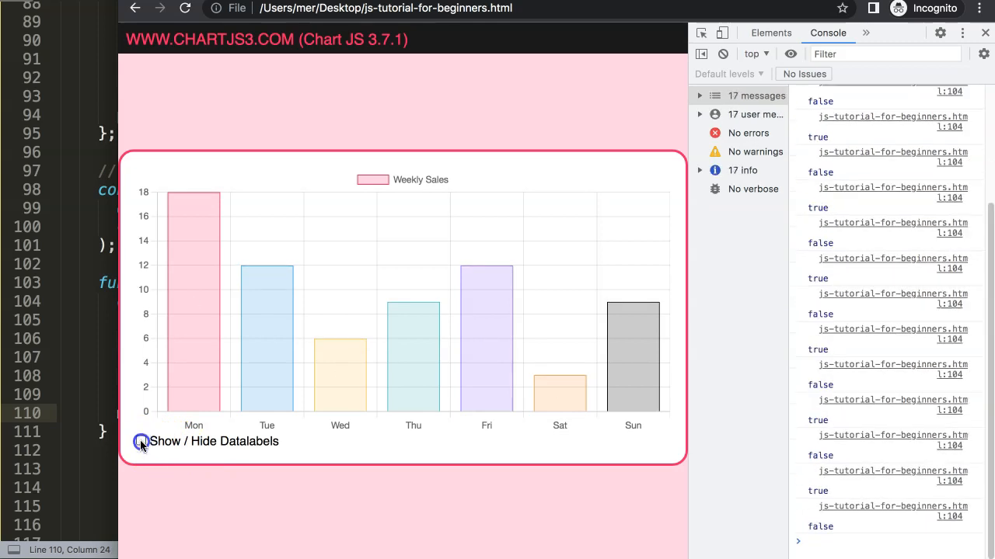
pyautogui.click(139, 441)
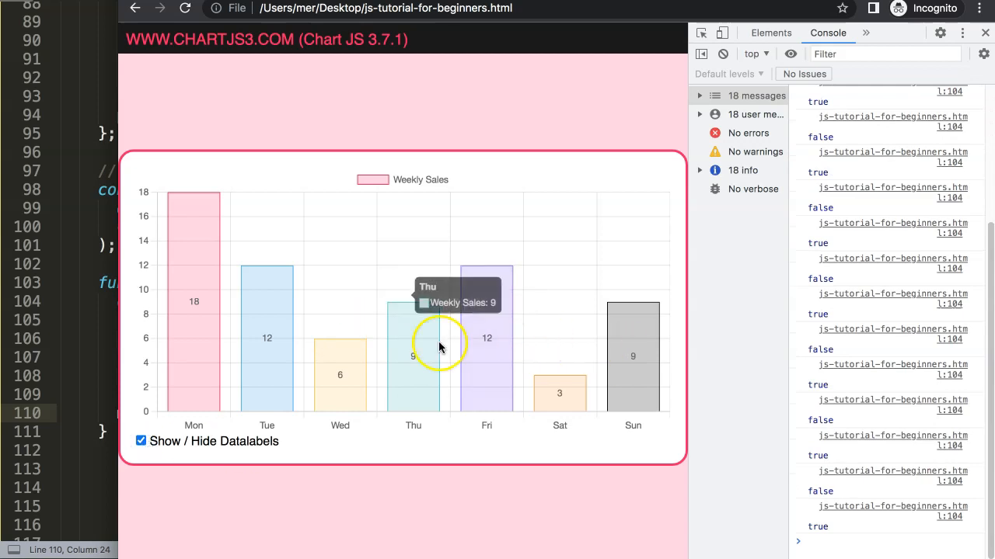
pyautogui.moveTo(243, 146)
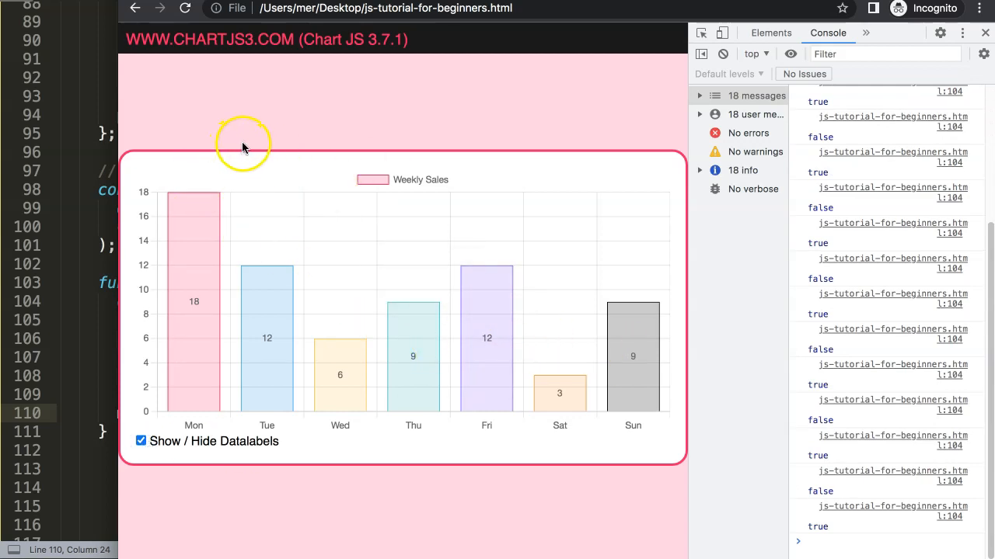
pyautogui.moveTo(303, 146)
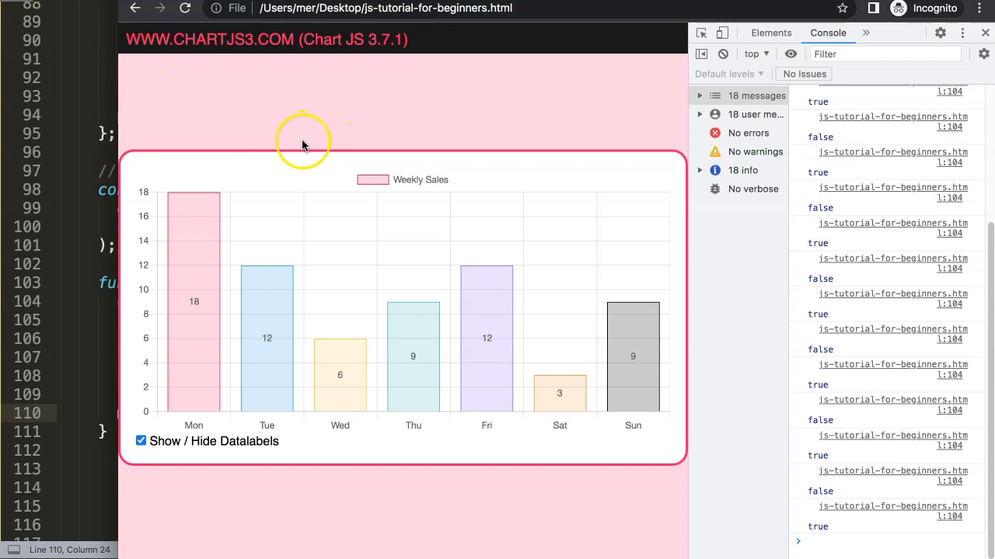
pyautogui.moveTo(317, 189)
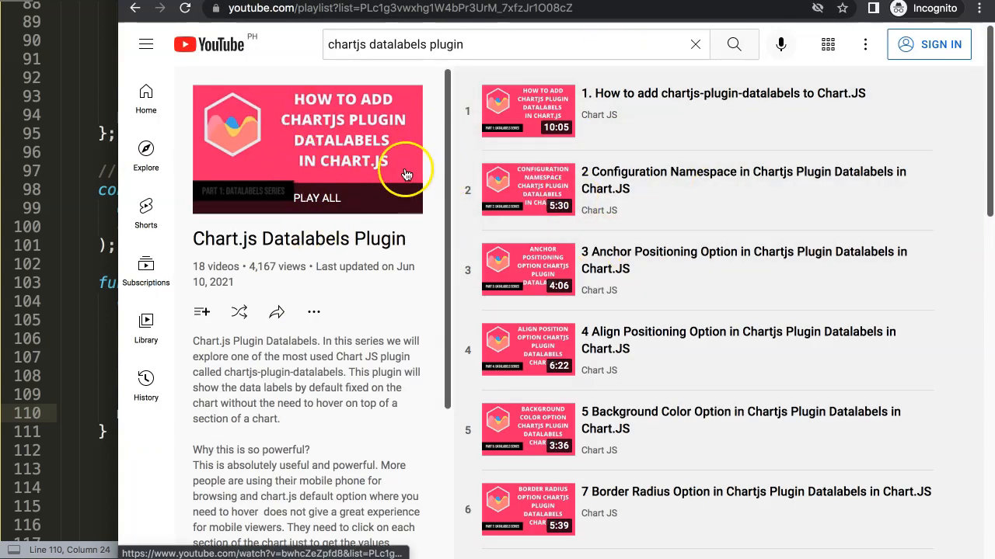
# Step: Scroll down the Chart.js Datalabels Plugin playlist to its later videos
pyautogui.scroll(-3)
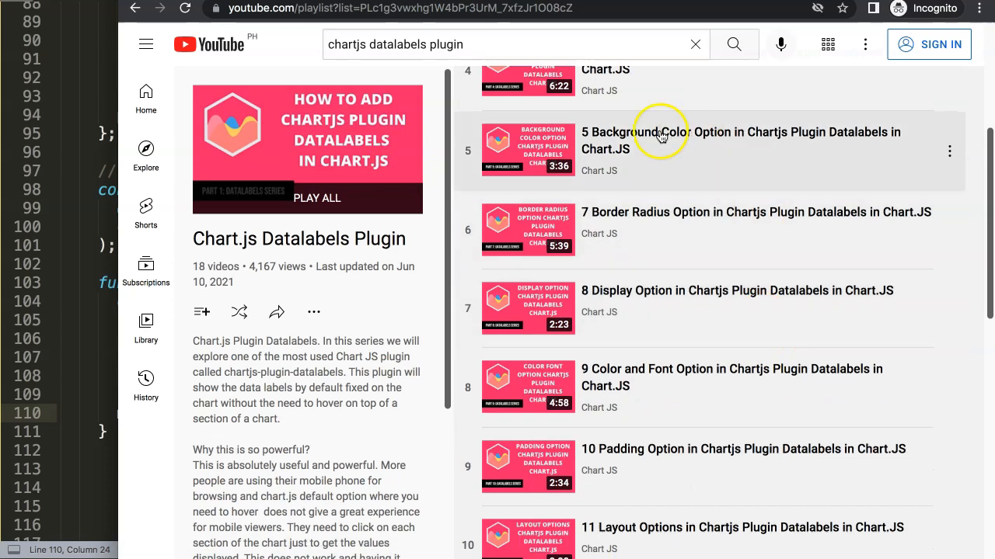
pyautogui.scroll(-3)
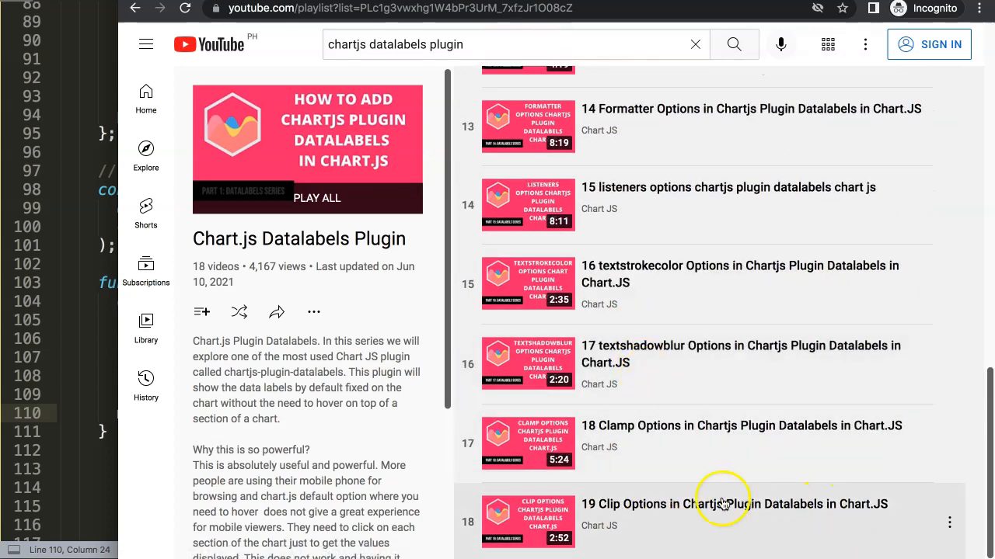
pyautogui.moveTo(684, 441)
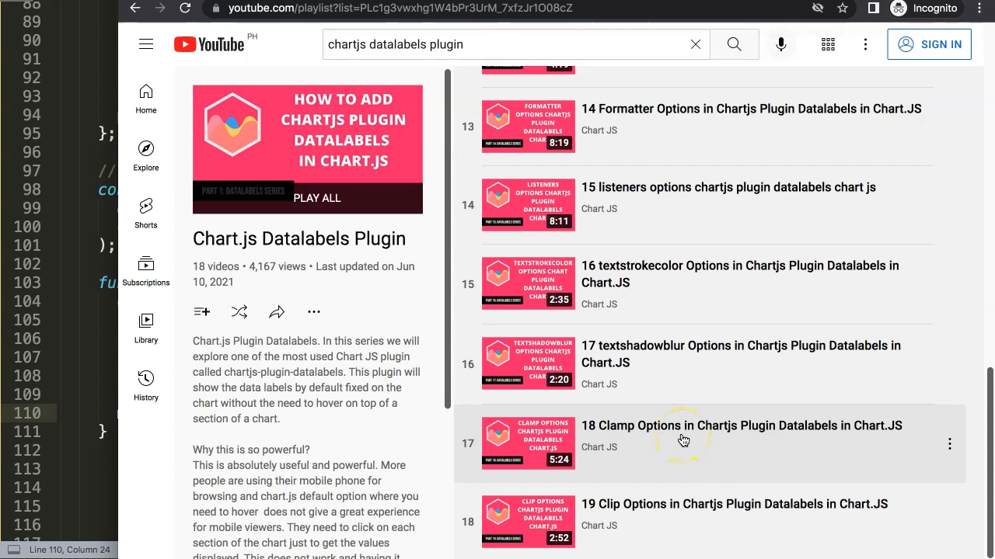
pyautogui.moveTo(370, 246)
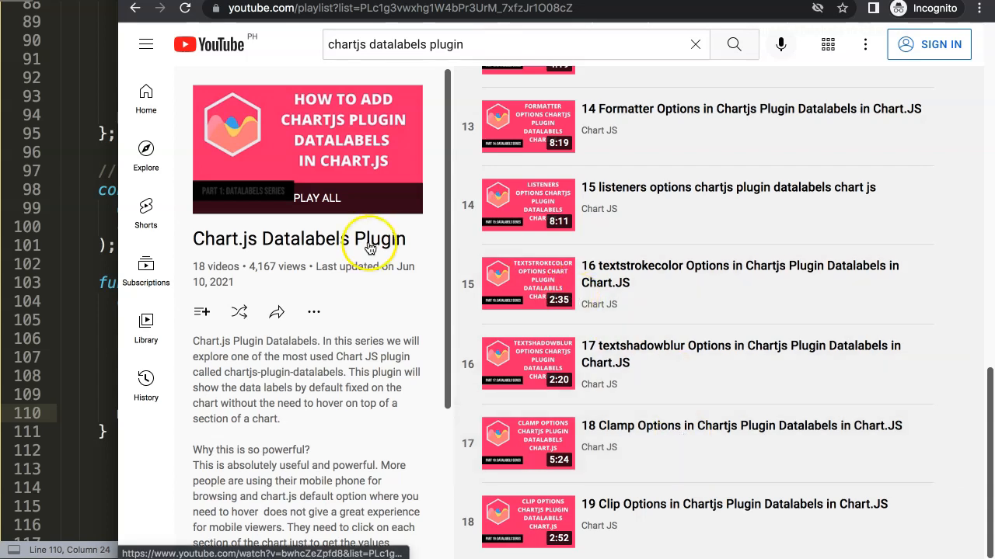